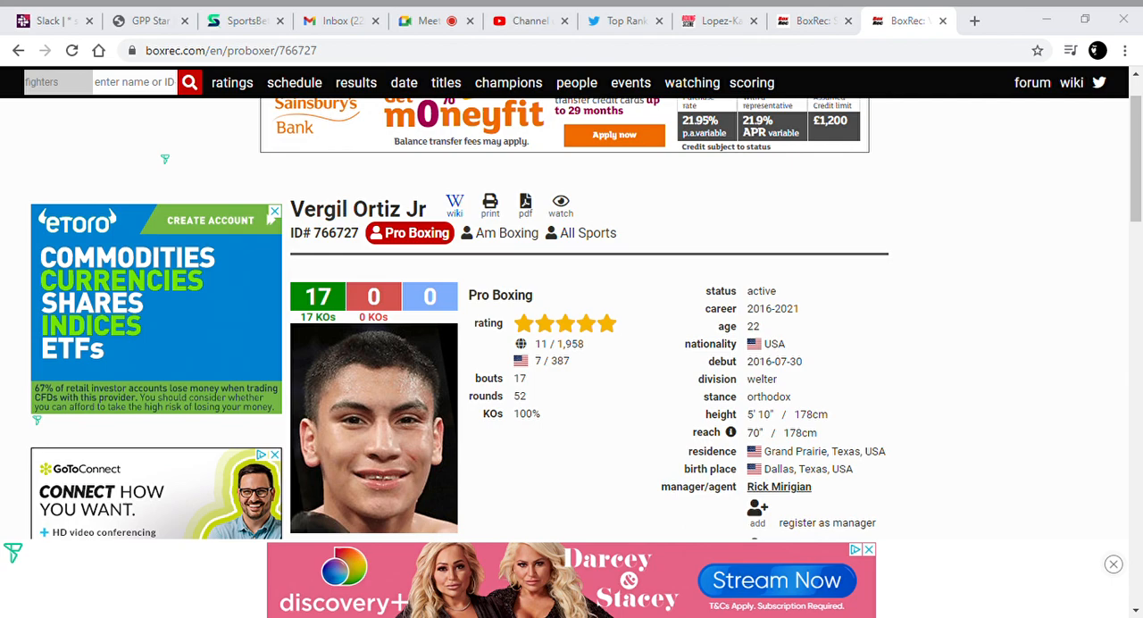
pyautogui.scroll(-3)
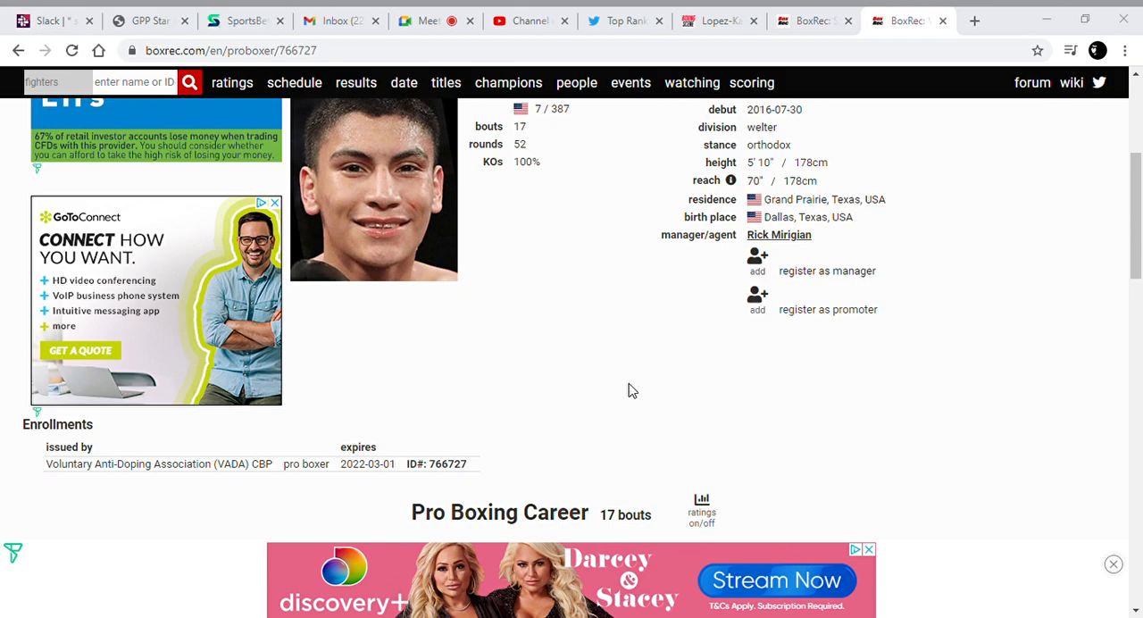
pyautogui.scroll(-3)
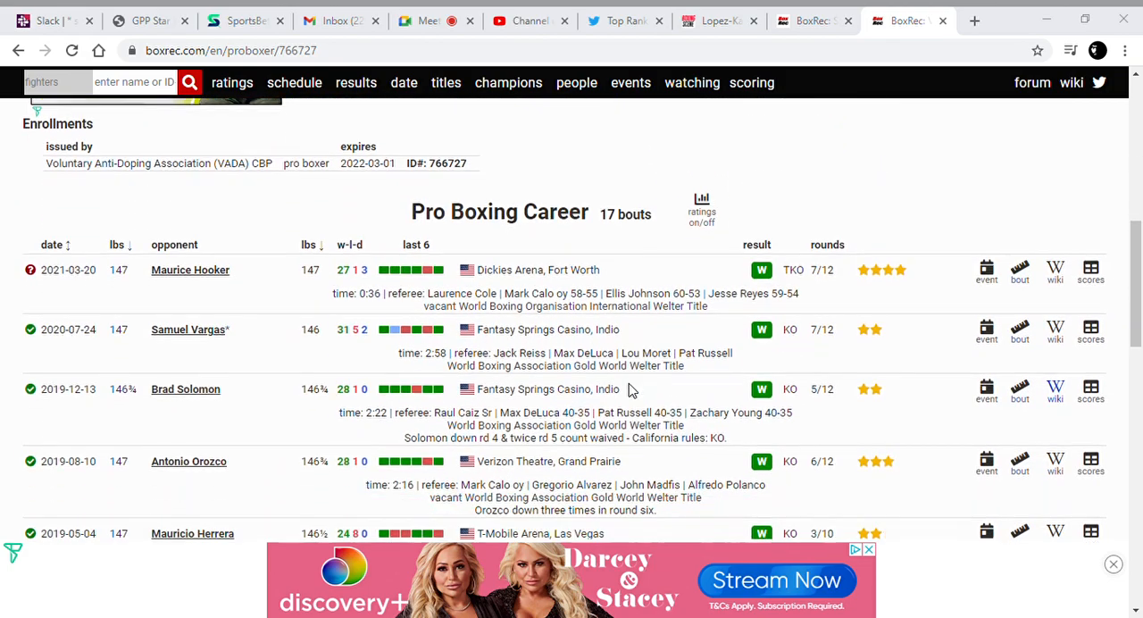
pyautogui.scroll(-3)
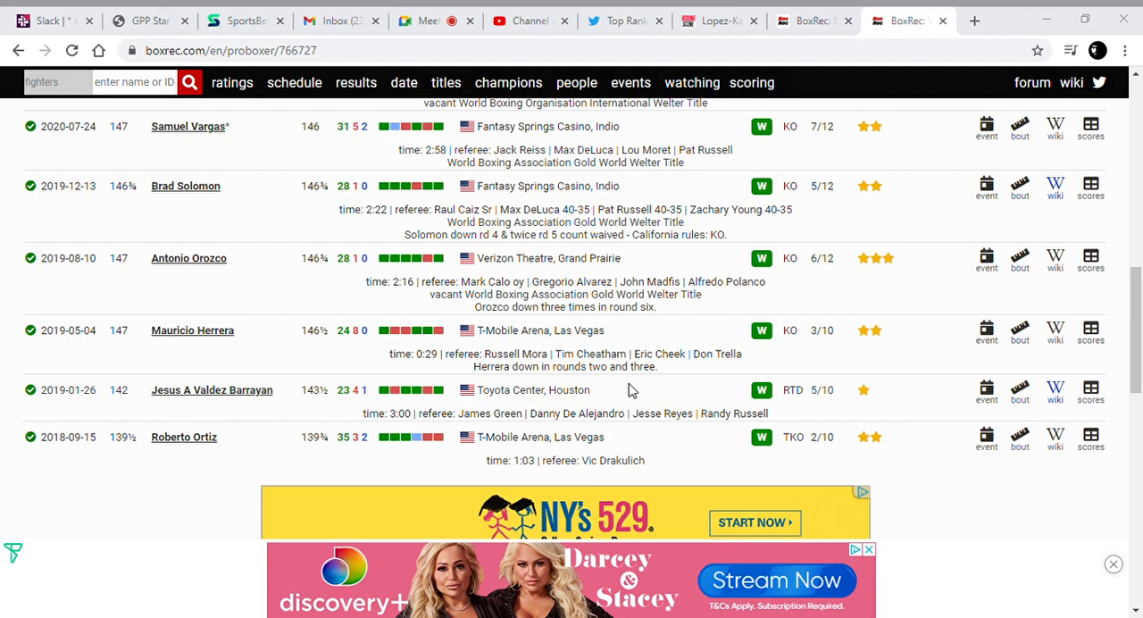
pyautogui.moveTo(512, 311)
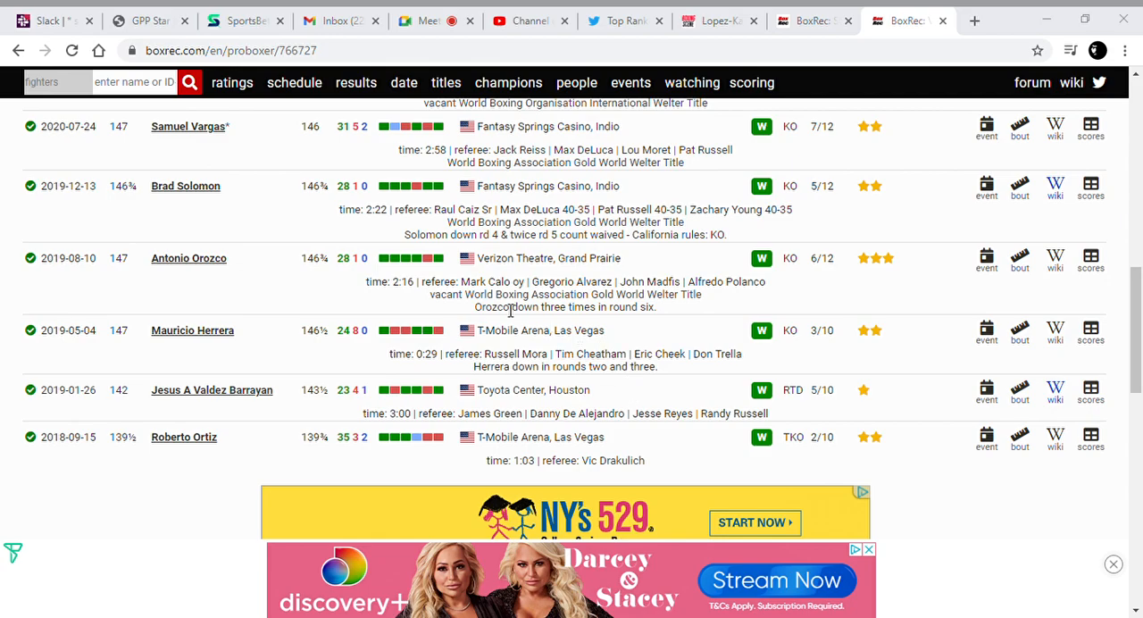
pyautogui.scroll(-3)
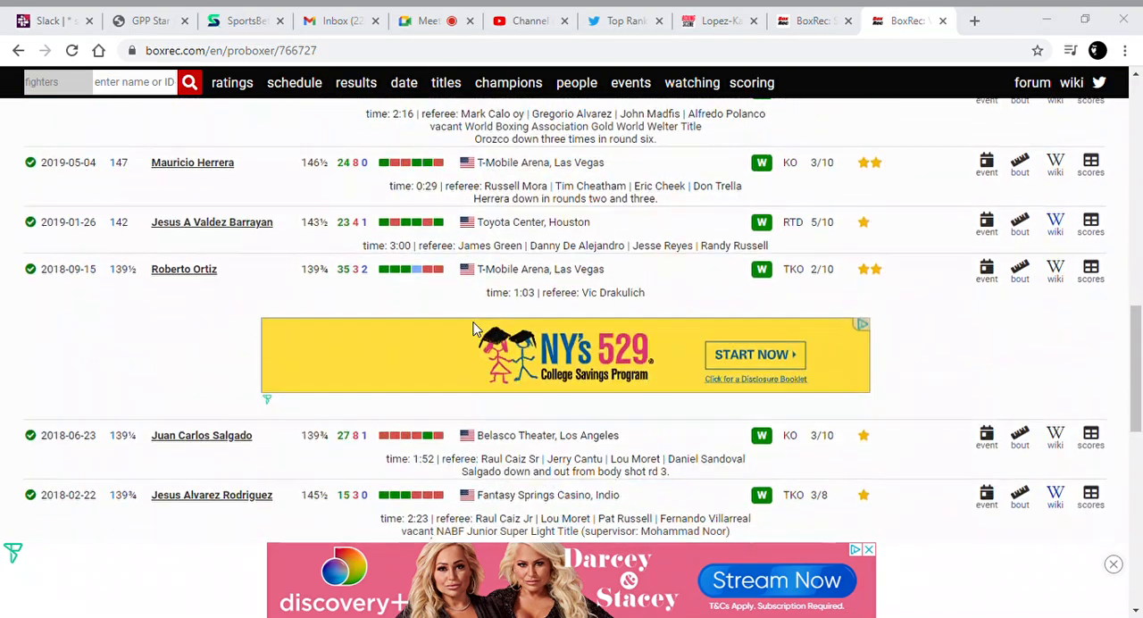
pyautogui.scroll(-3)
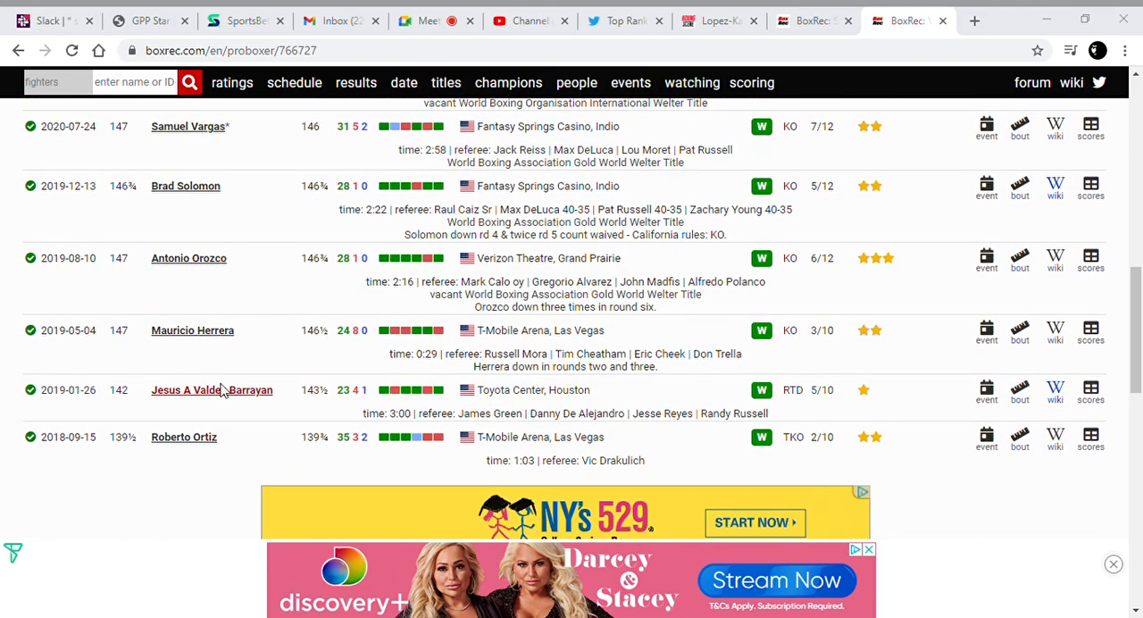
pyautogui.moveTo(424, 369)
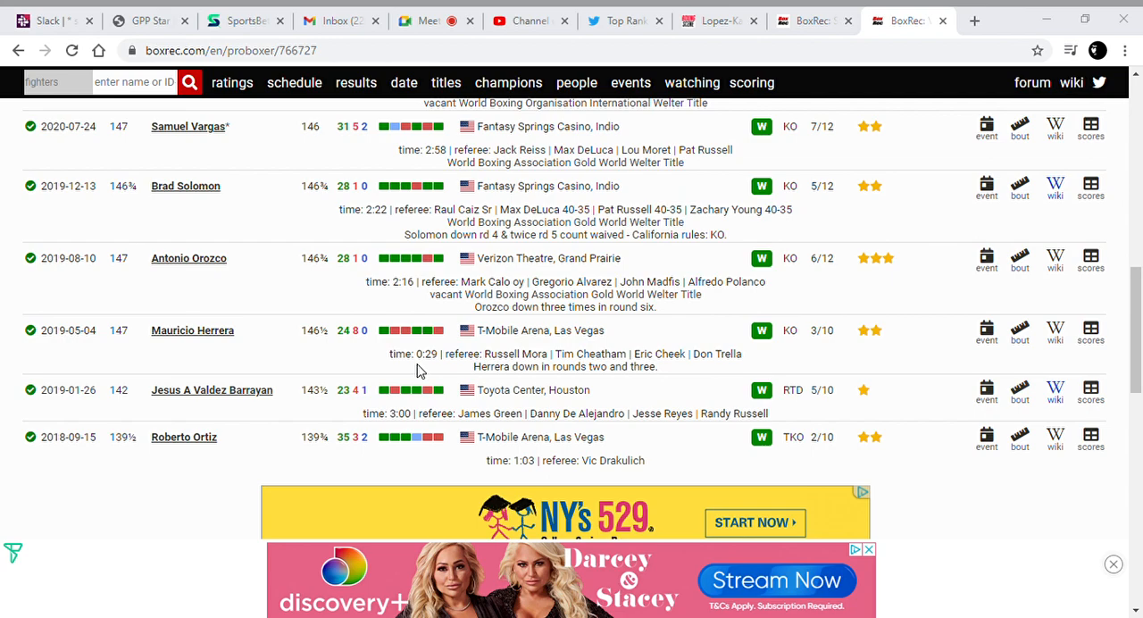
pyautogui.moveTo(188, 258)
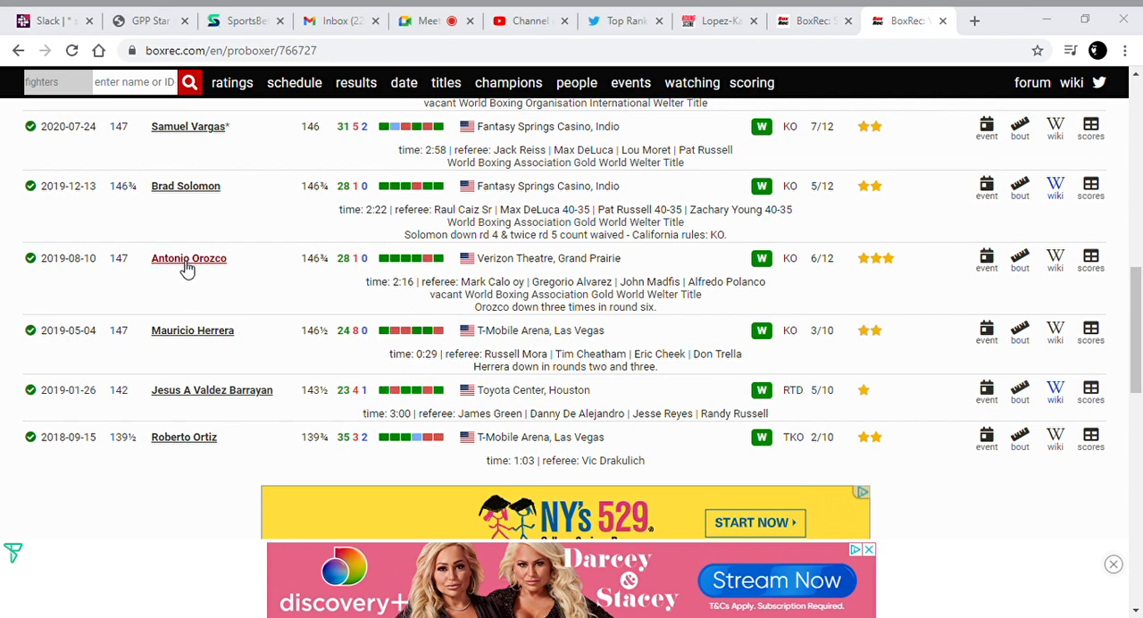
pyautogui.moveTo(285, 319)
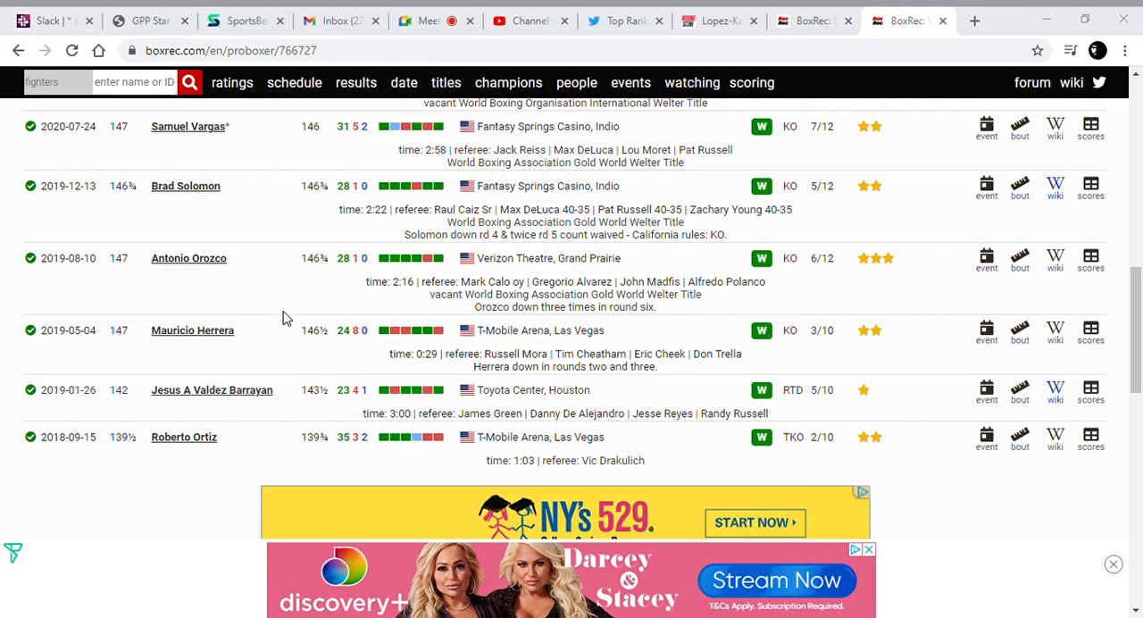
pyautogui.moveTo(320, 359)
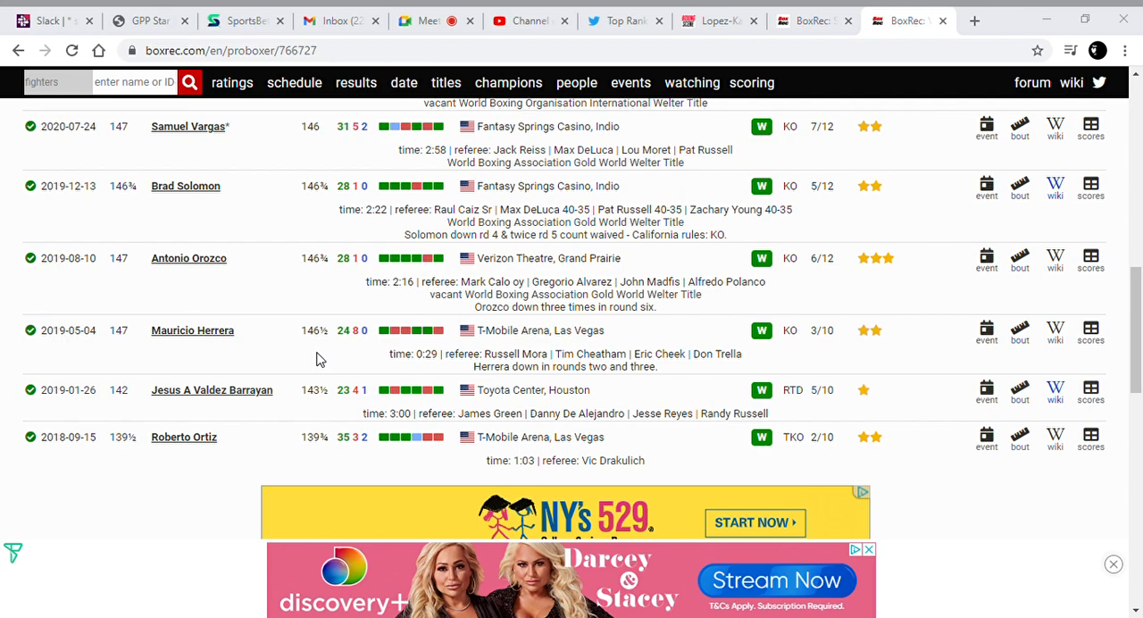
pyautogui.scroll(-3)
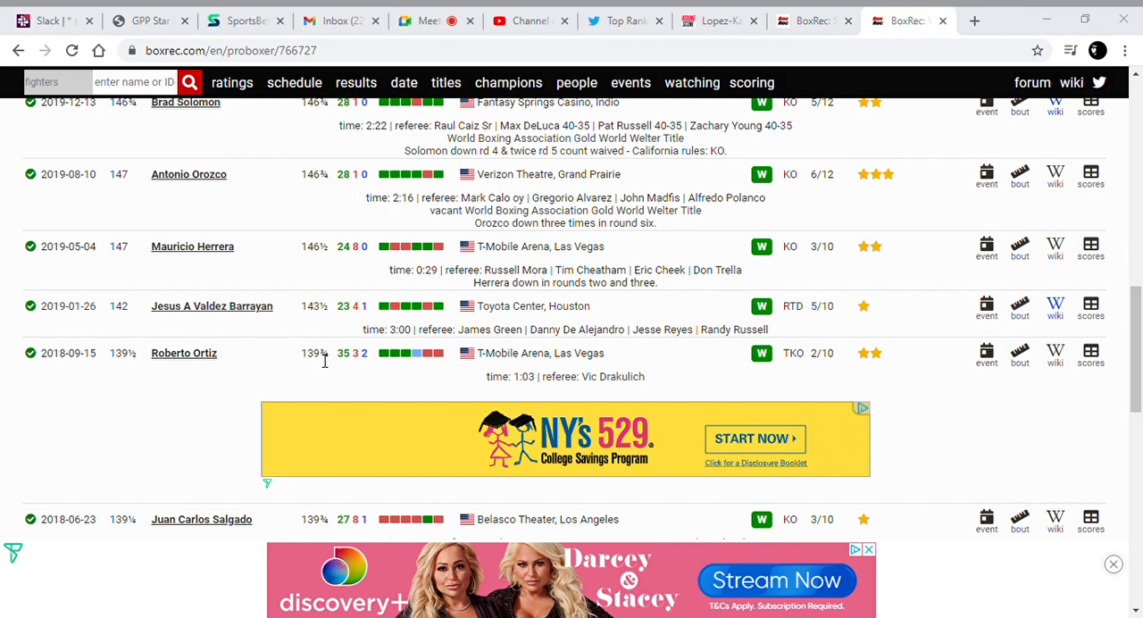
pyautogui.moveTo(312, 325)
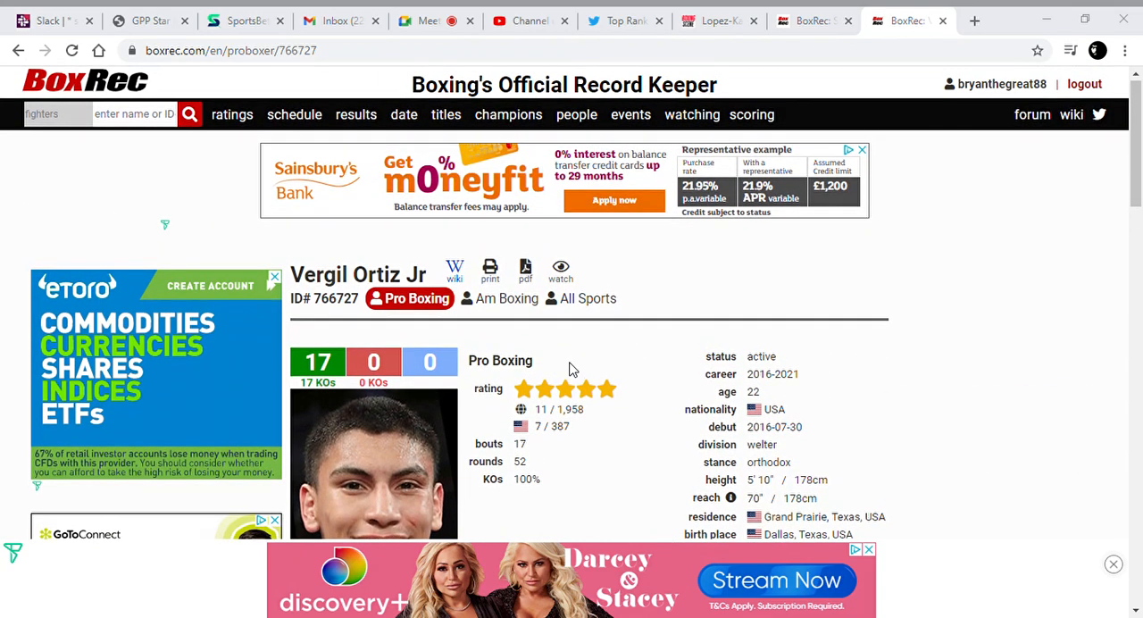
pyautogui.scroll(-3)
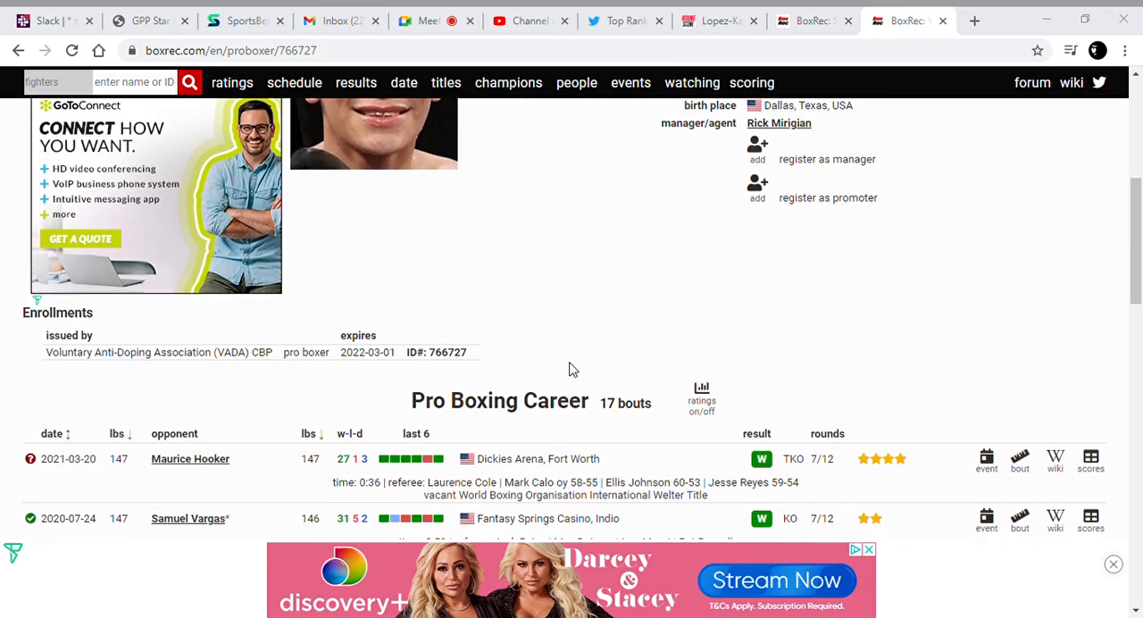
pyautogui.scroll(-3)
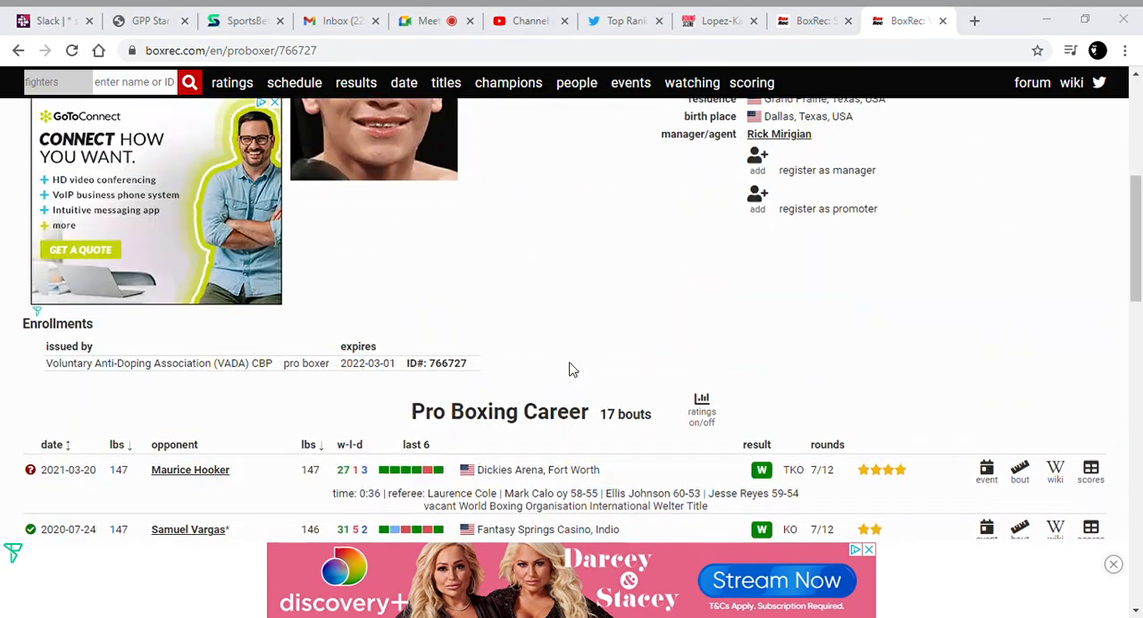
pyautogui.scroll(-3)
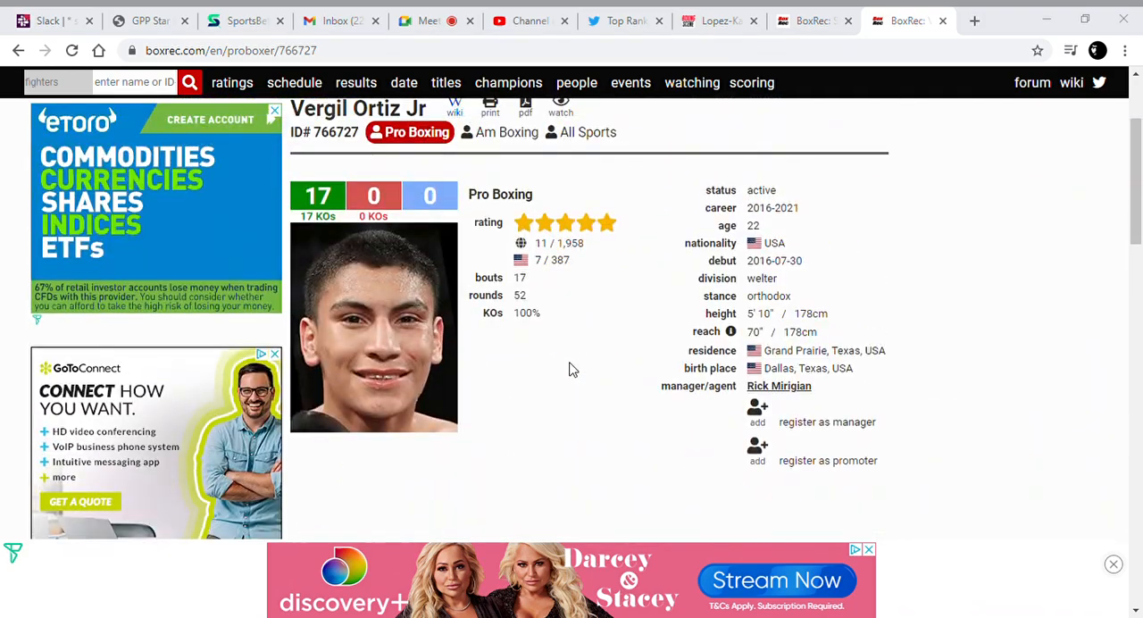
pyautogui.scroll(-3)
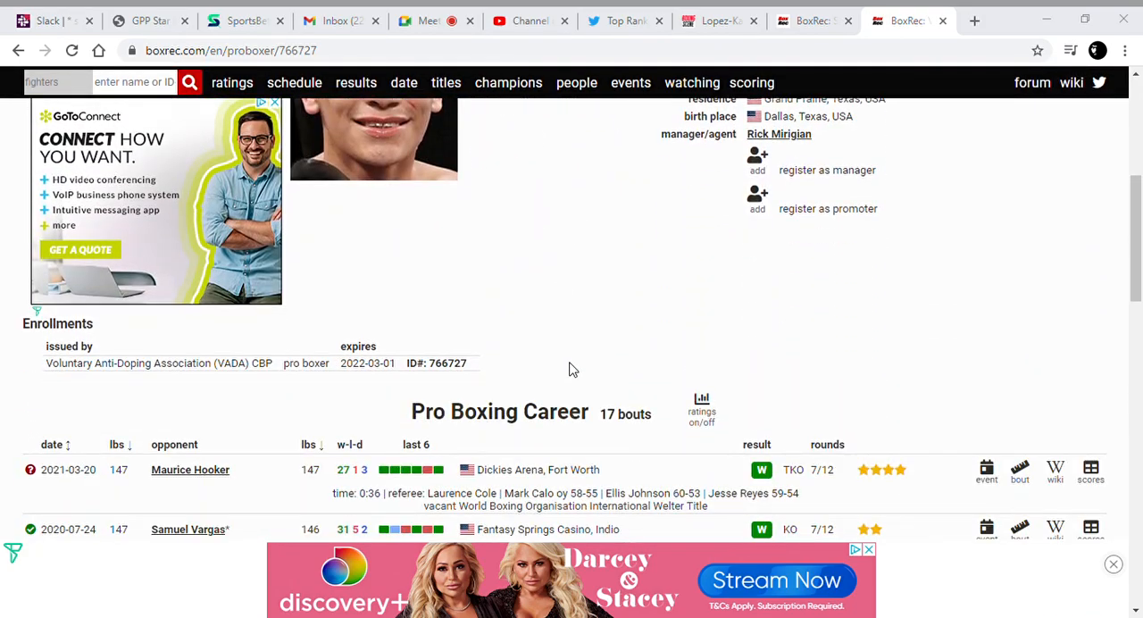
pyautogui.scroll(3)
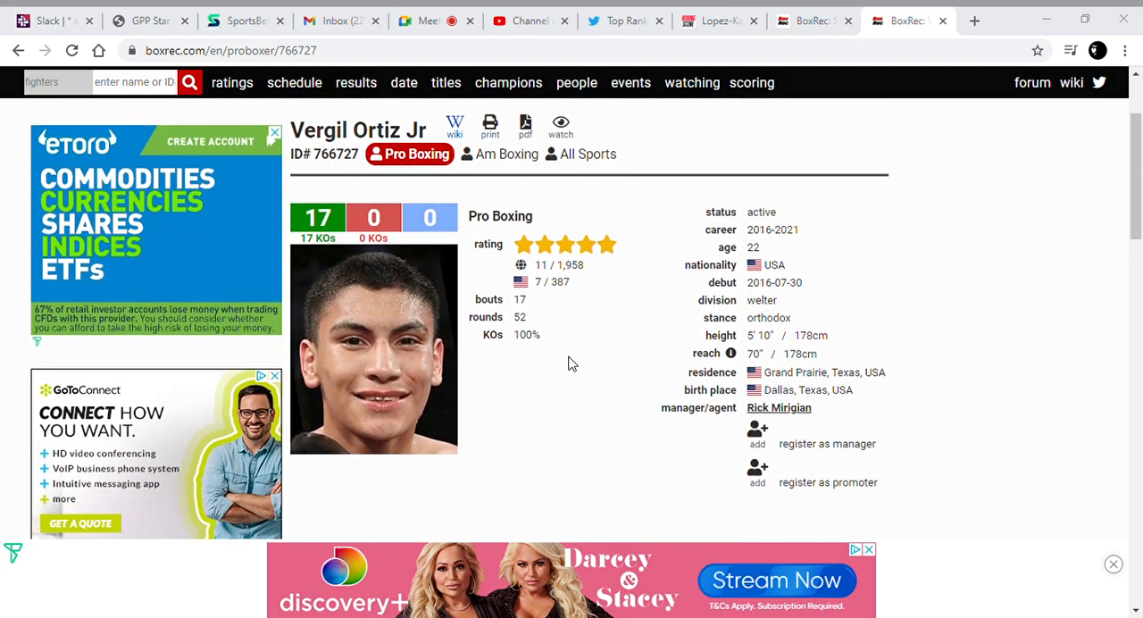
pyautogui.scroll(-3)
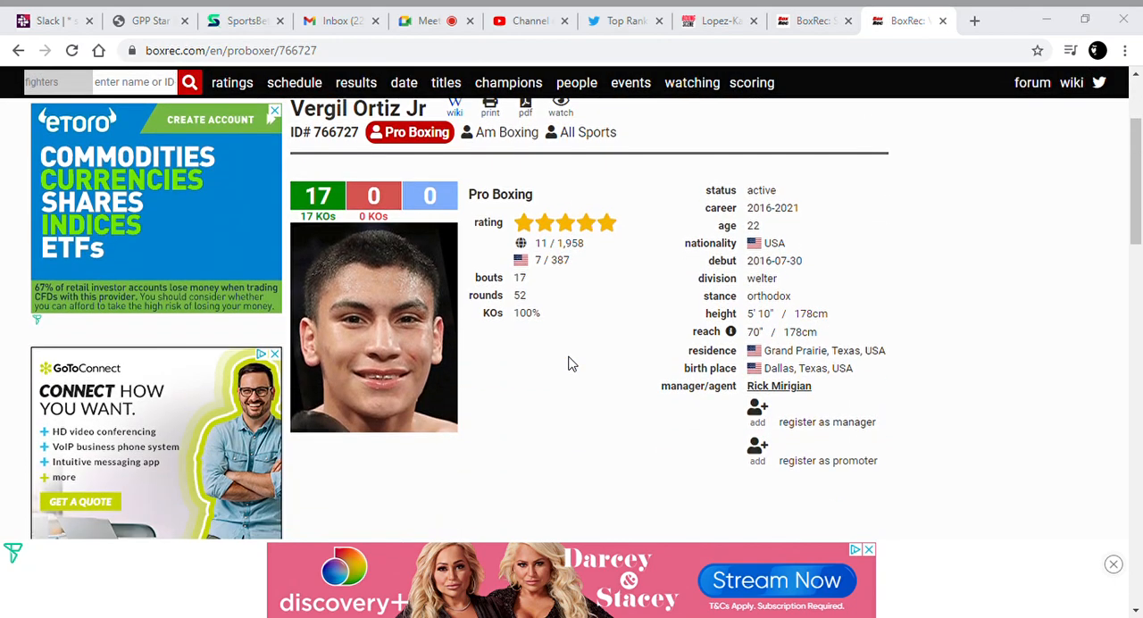
pyautogui.scroll(-3)
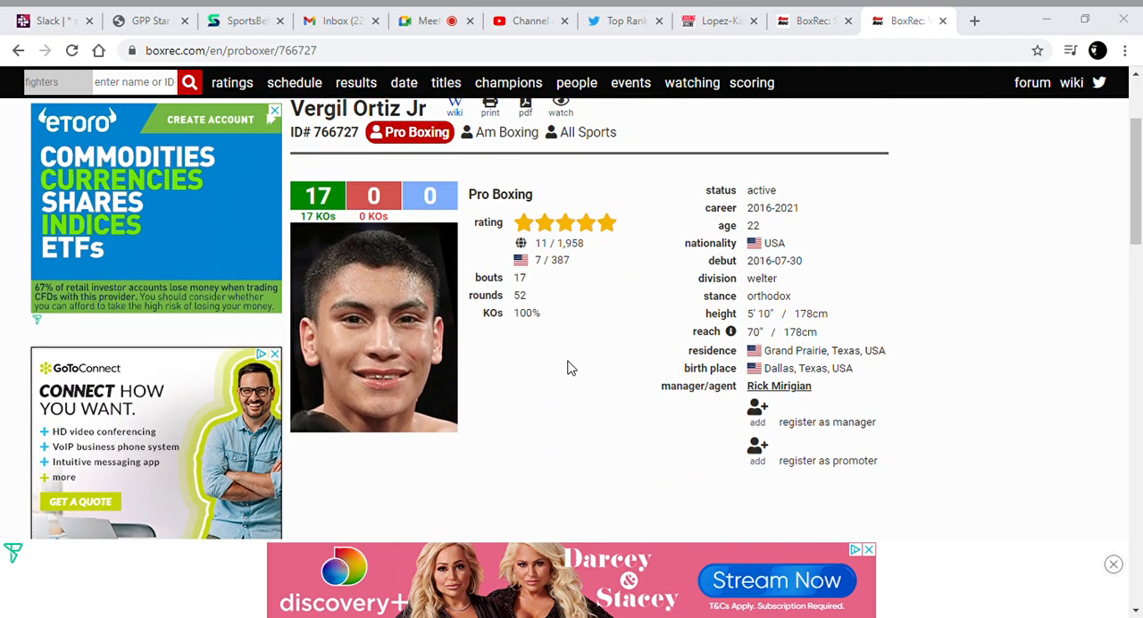
pyautogui.scroll(-3)
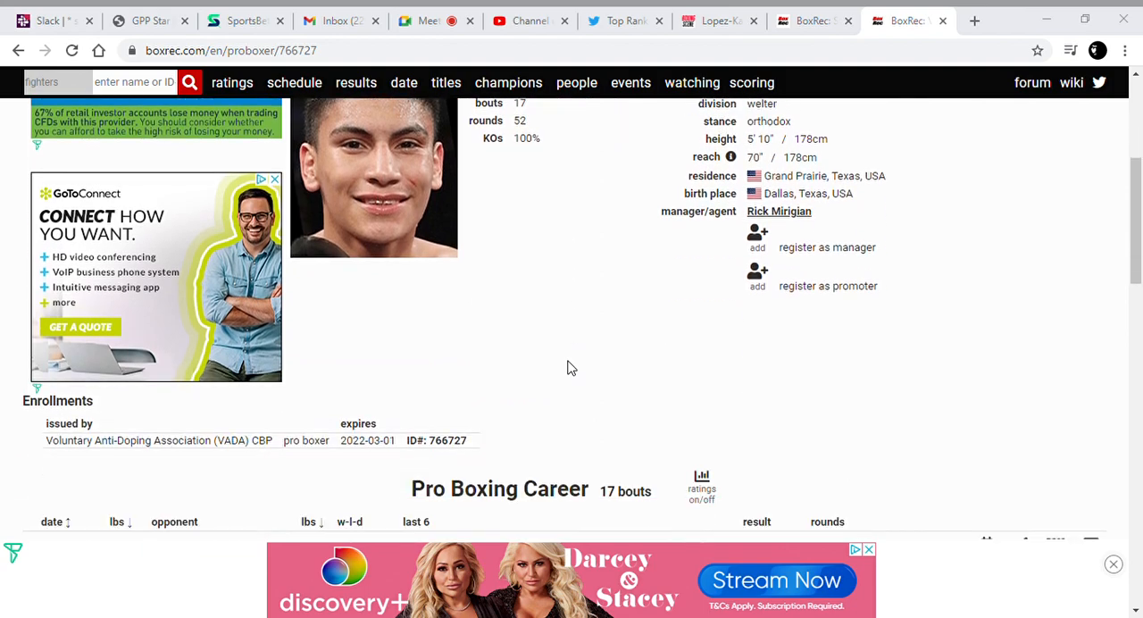
pyautogui.scroll(-3)
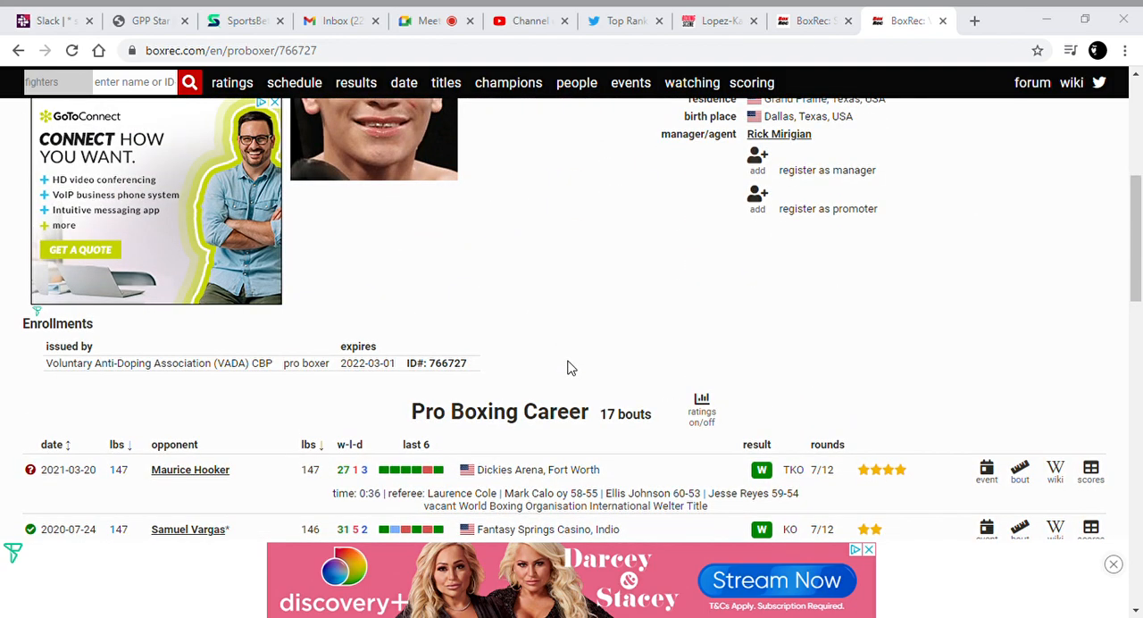
pyautogui.scroll(3)
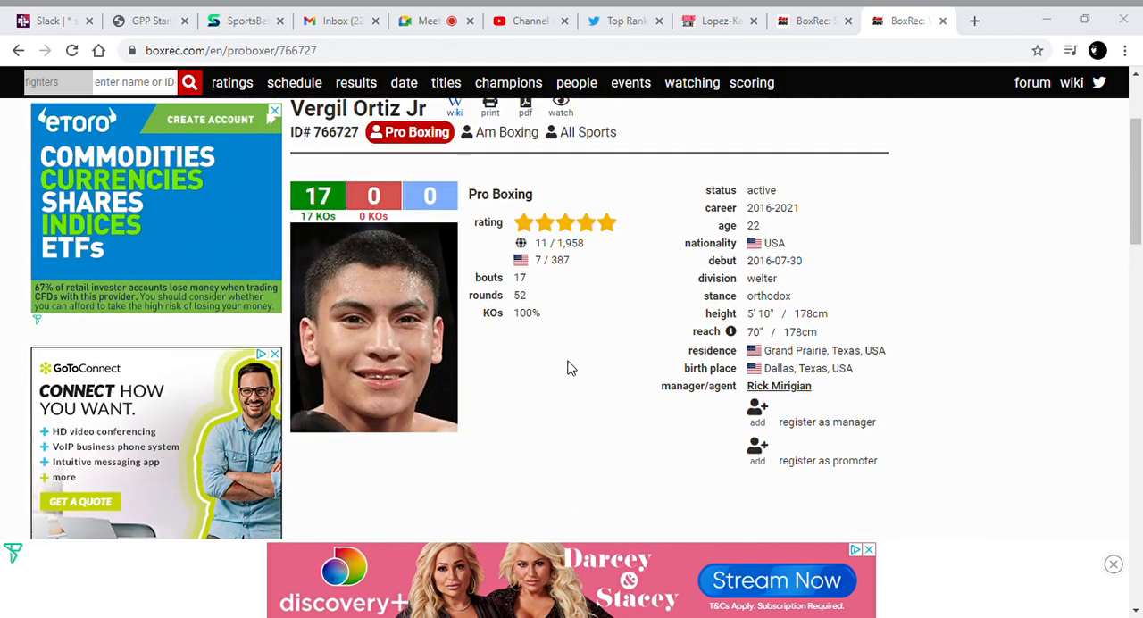
pyautogui.moveTo(567, 386)
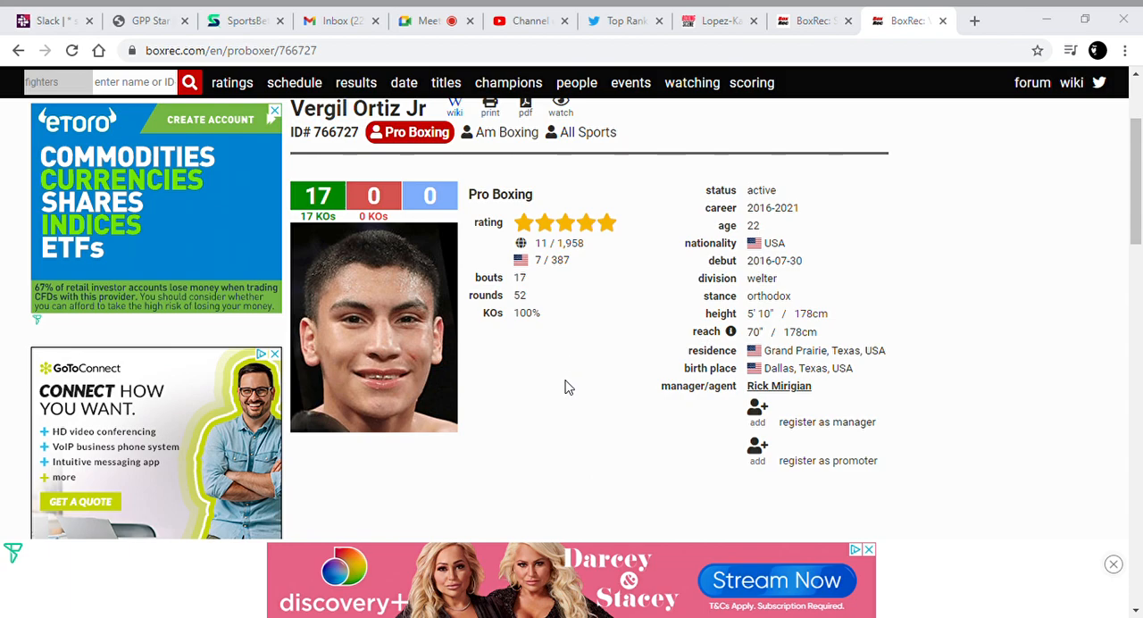
pyautogui.scroll(-3)
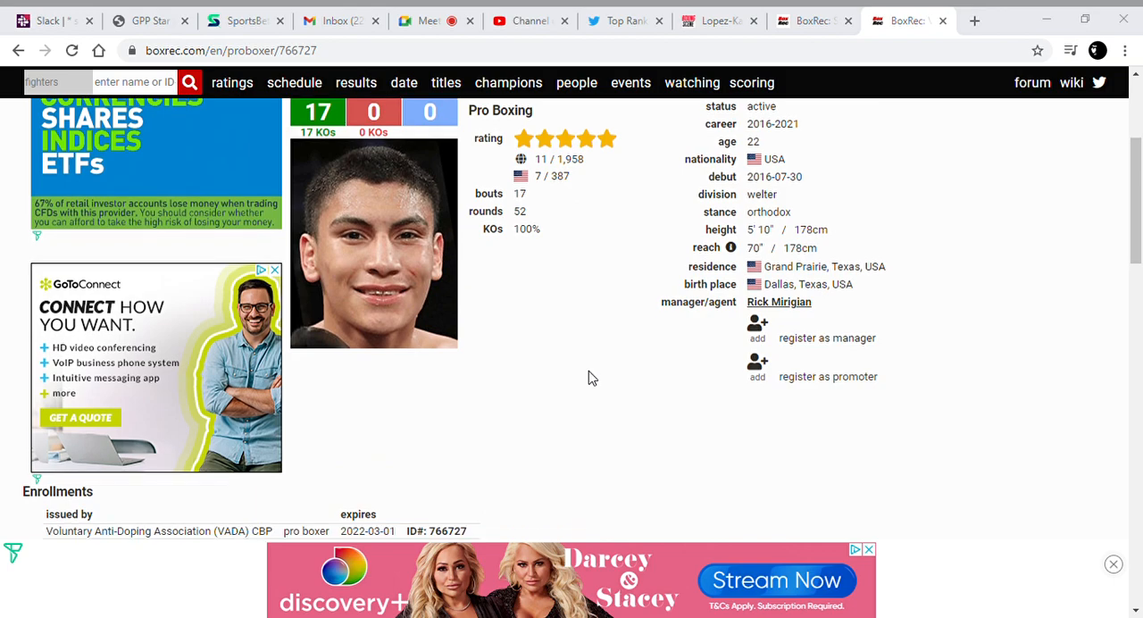
pyautogui.scroll(3)
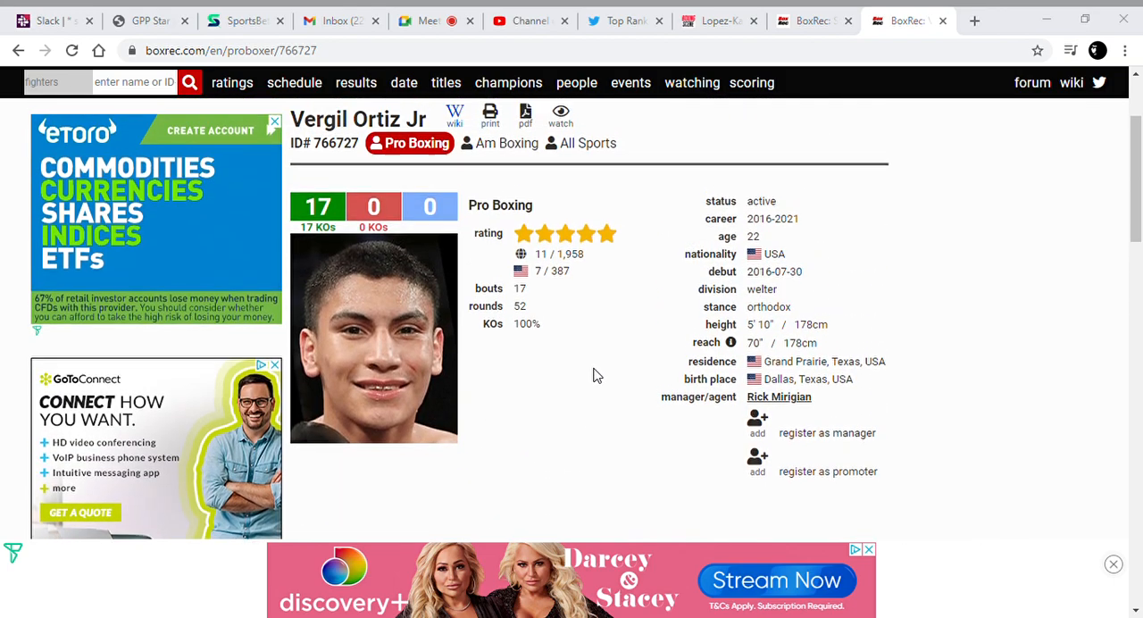
pyautogui.scroll(-3)
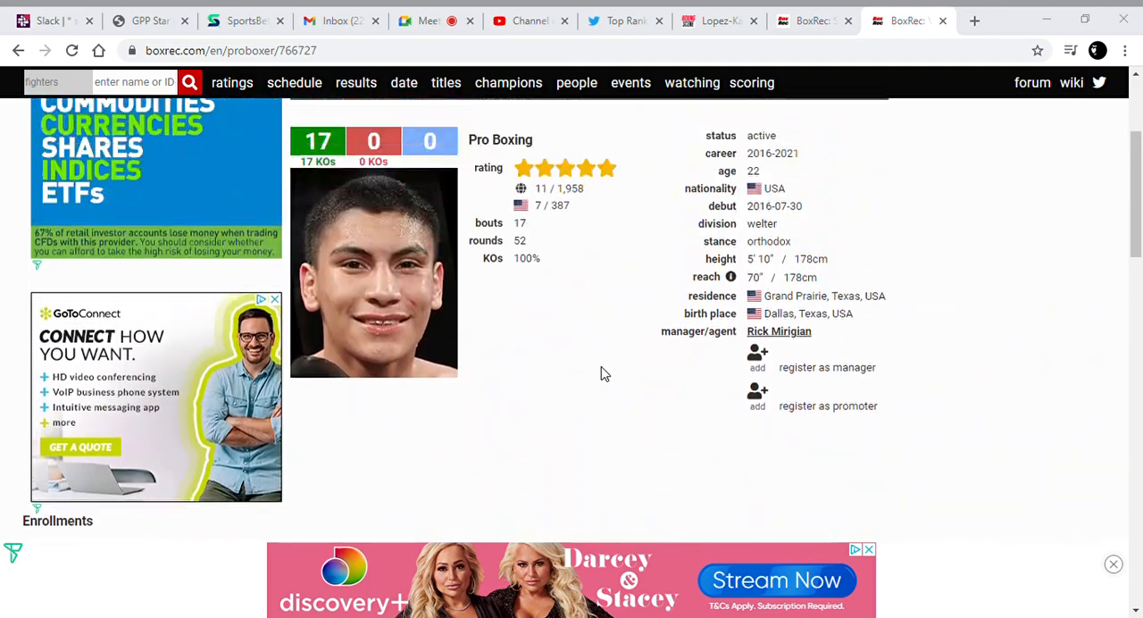
pyautogui.scroll(-3)
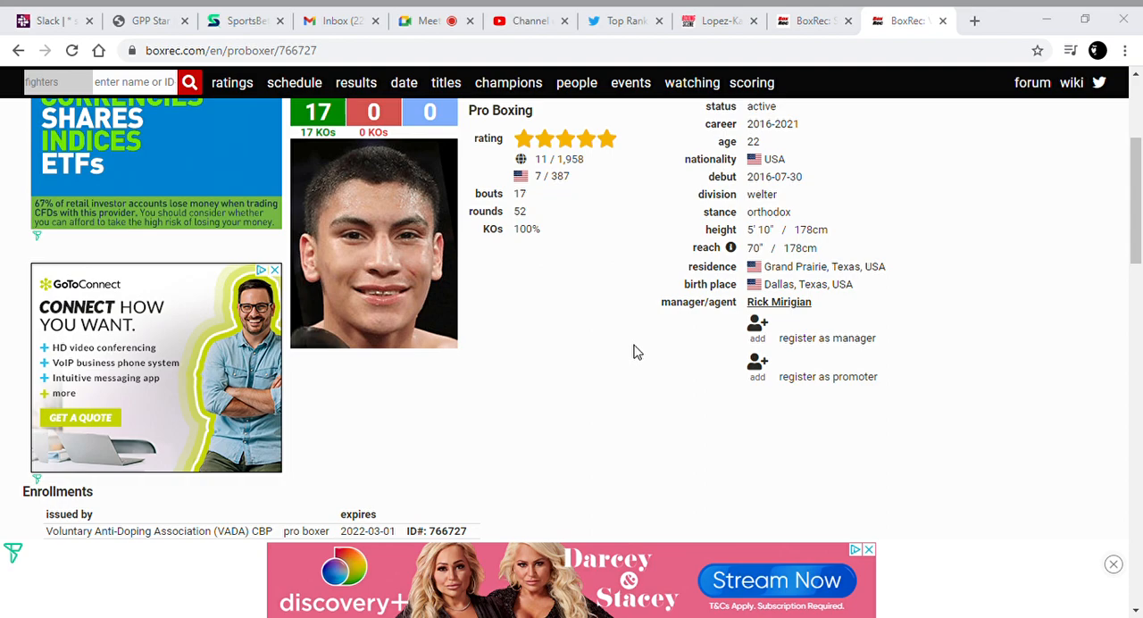
pyautogui.moveTo(635, 396)
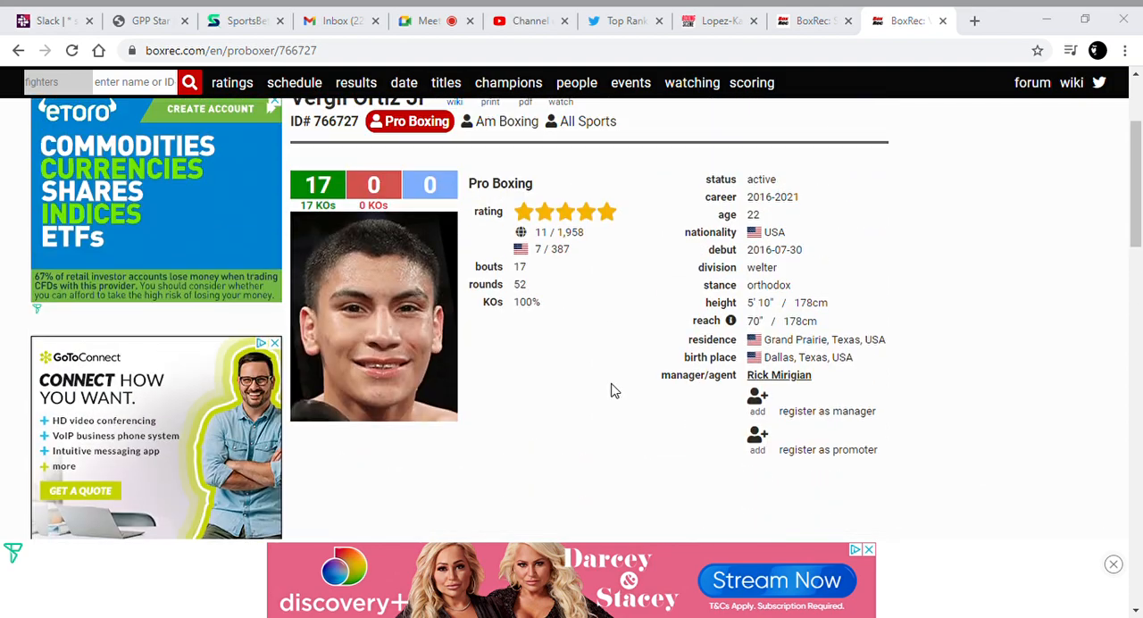
pyautogui.scroll(-3)
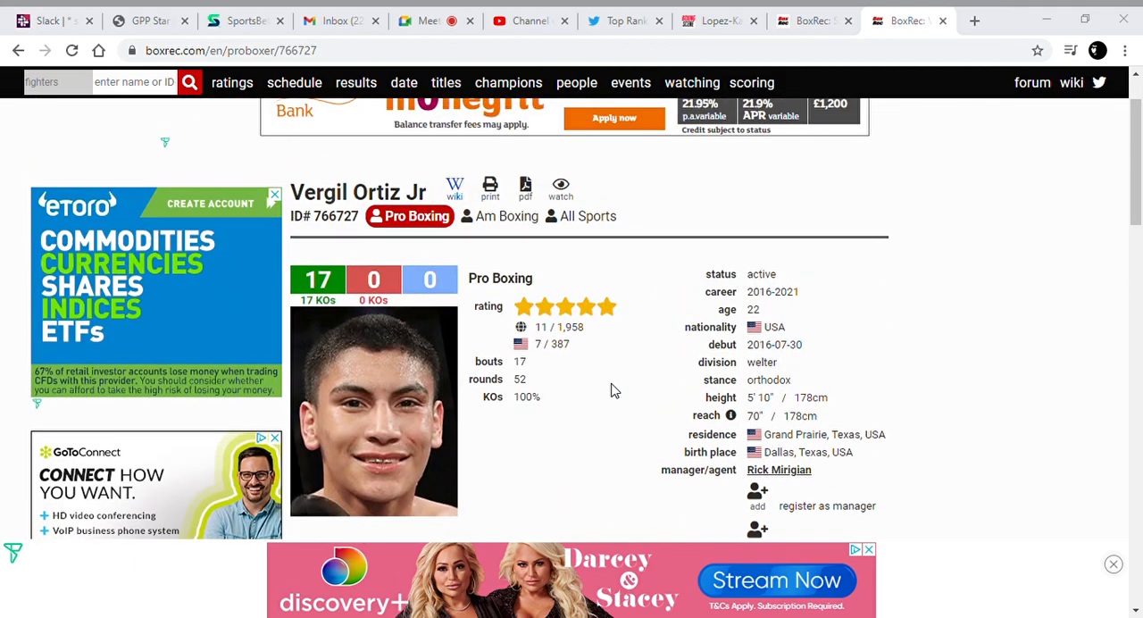
pyautogui.scroll(-3)
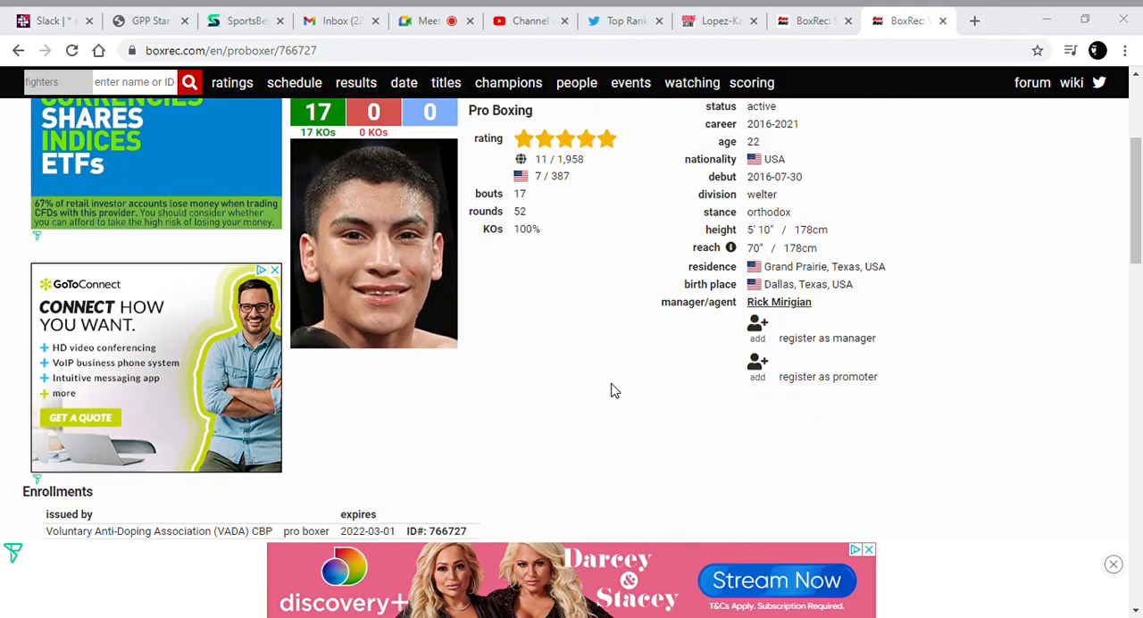
pyautogui.scroll(-3)
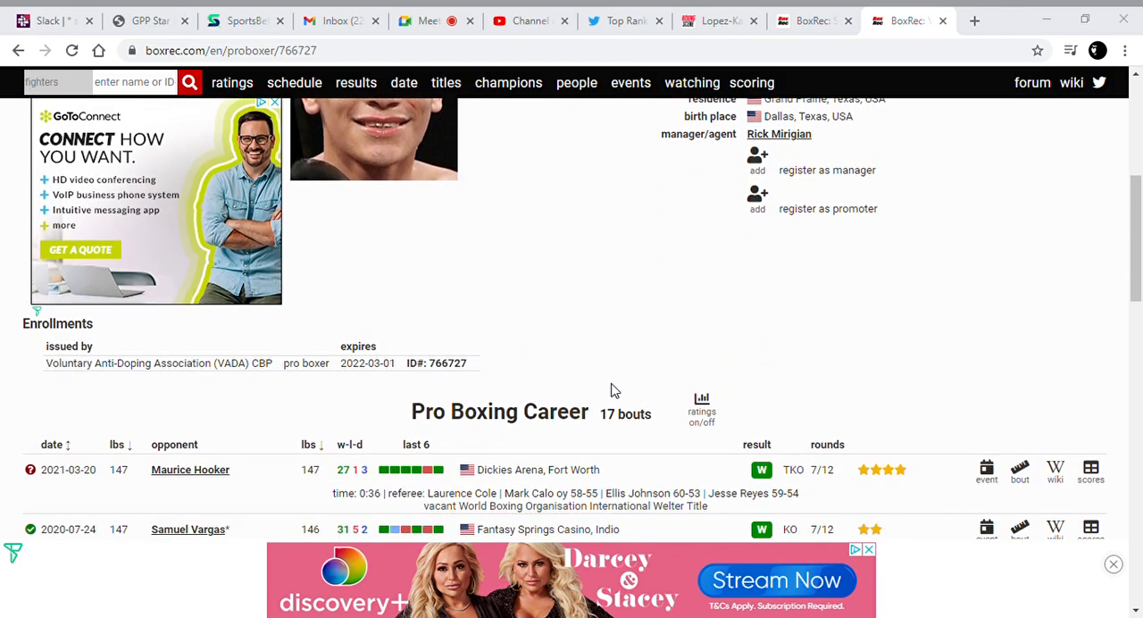
pyautogui.scroll(3)
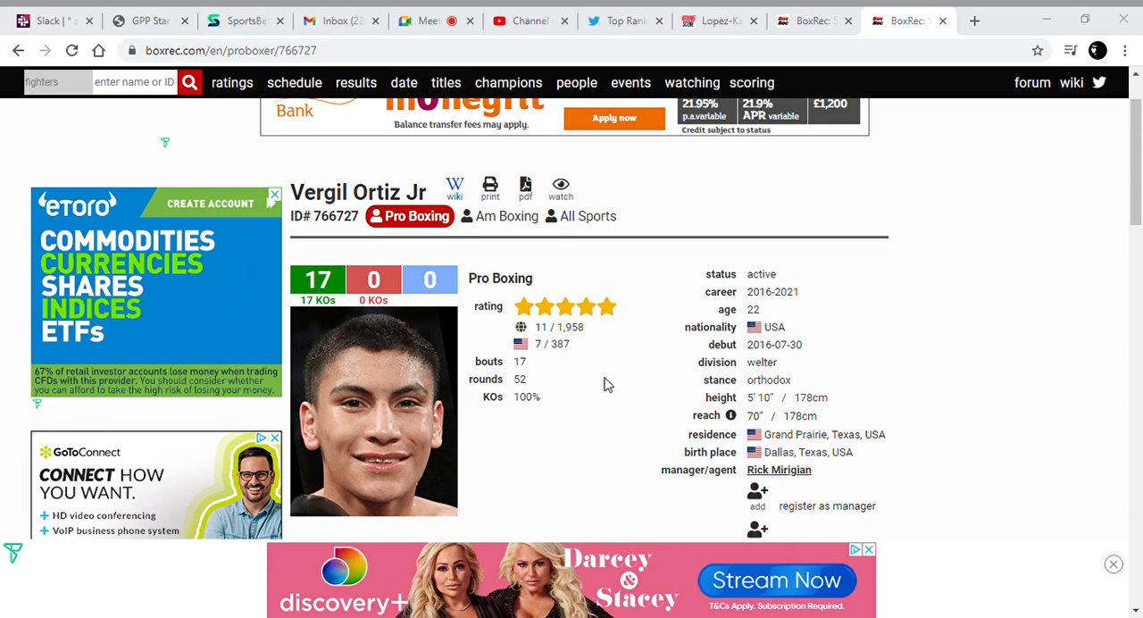
pyautogui.scroll(-3)
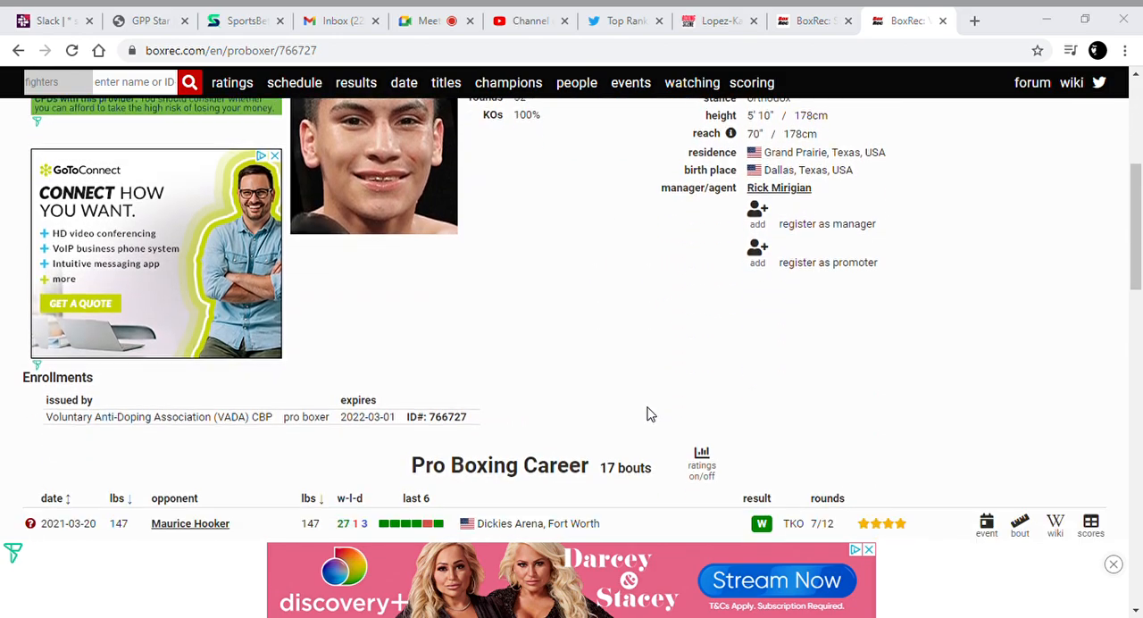
pyautogui.scroll(3)
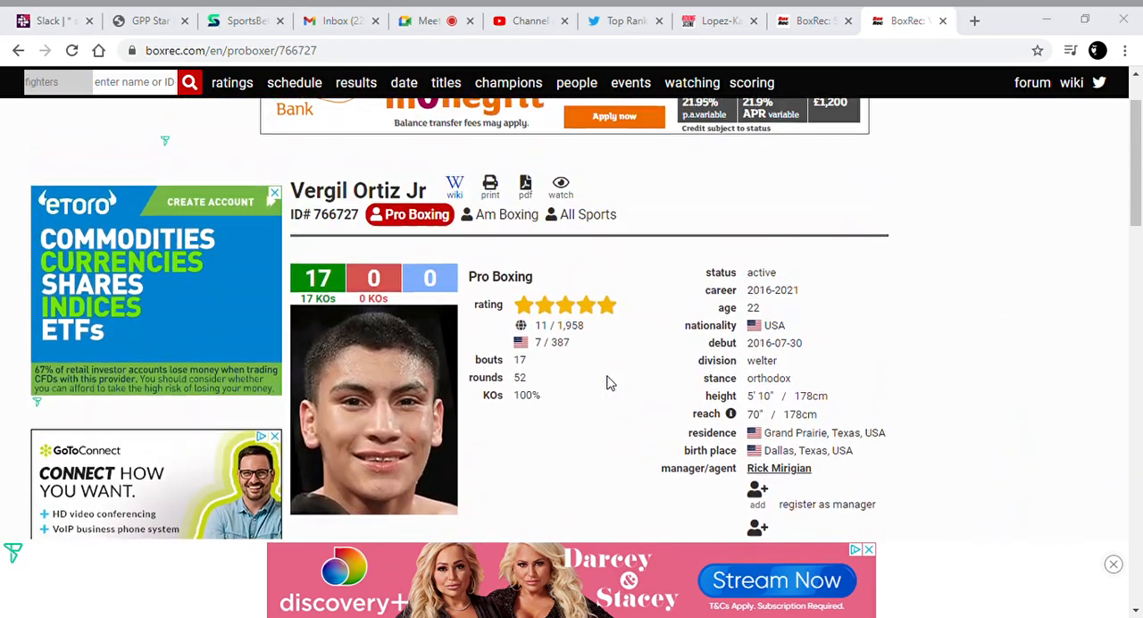
pyautogui.scroll(-3)
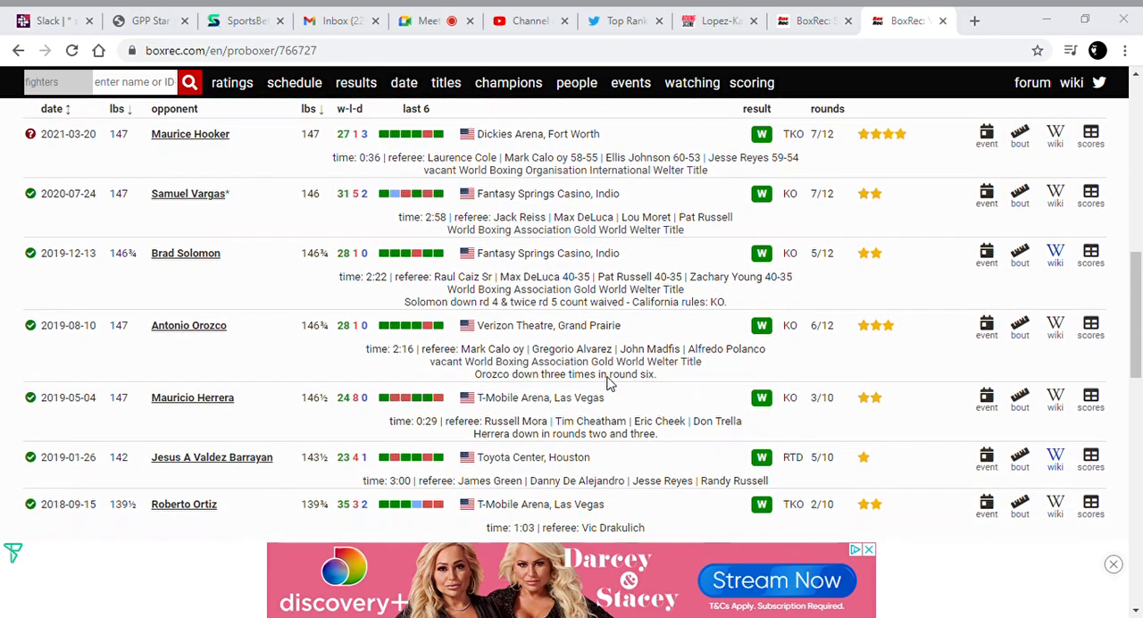
pyautogui.scroll(-3)
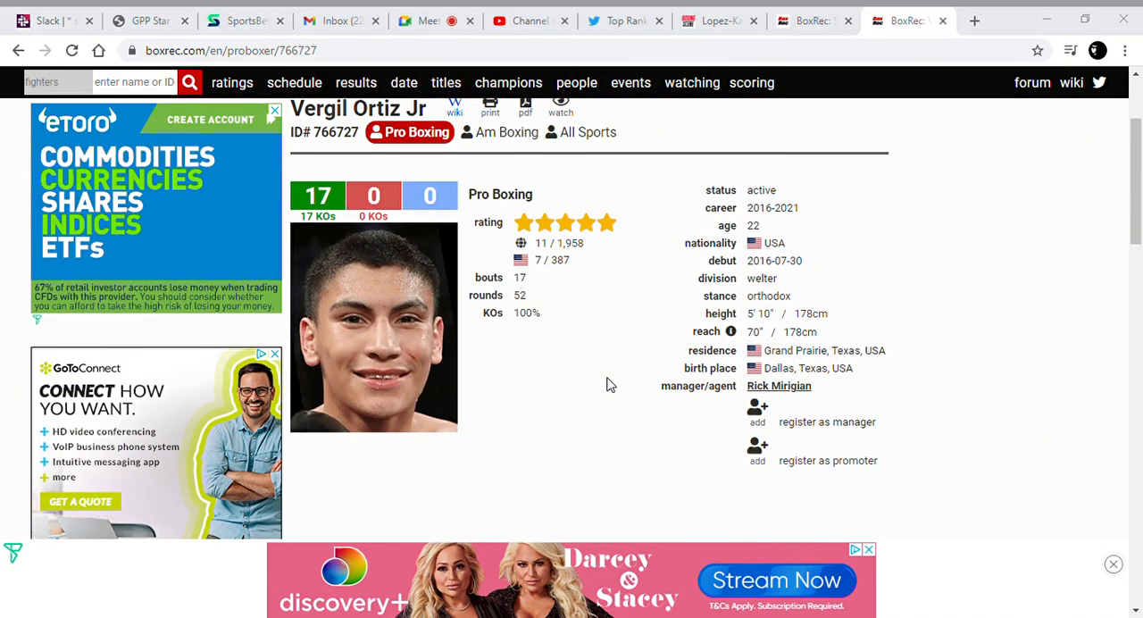
pyautogui.scroll(-3)
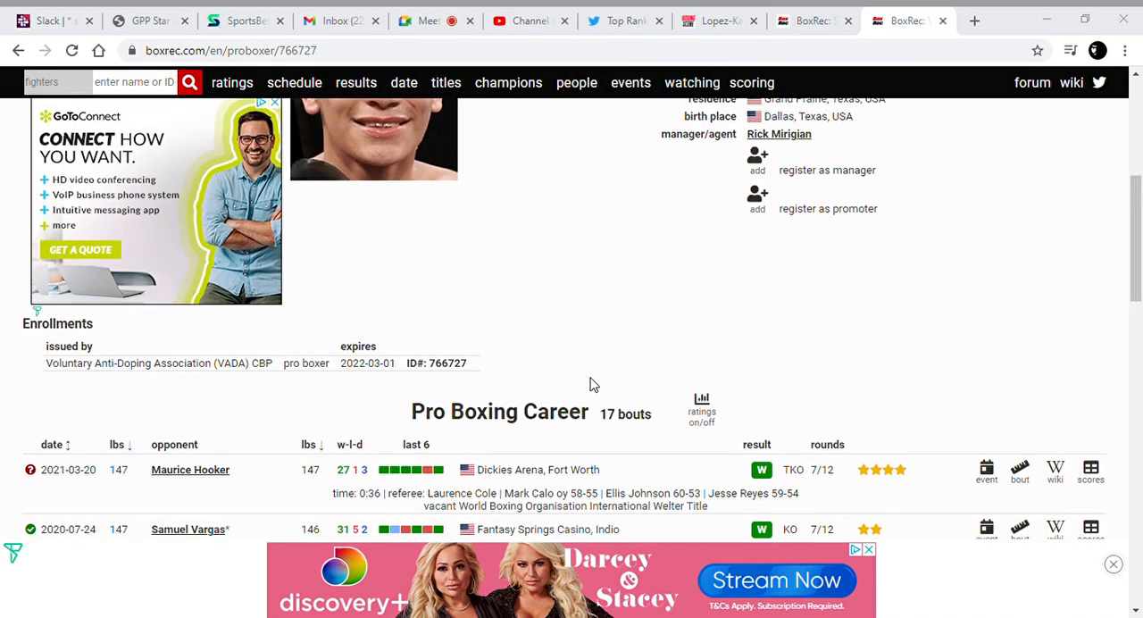
pyautogui.scroll(-3)
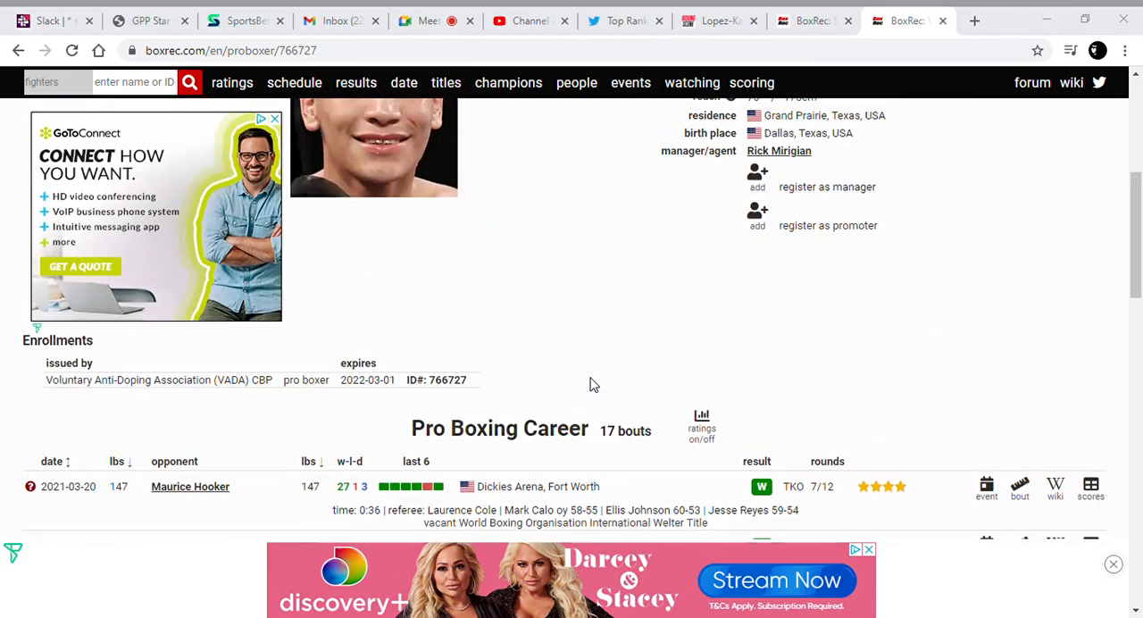
pyautogui.scroll(-3)
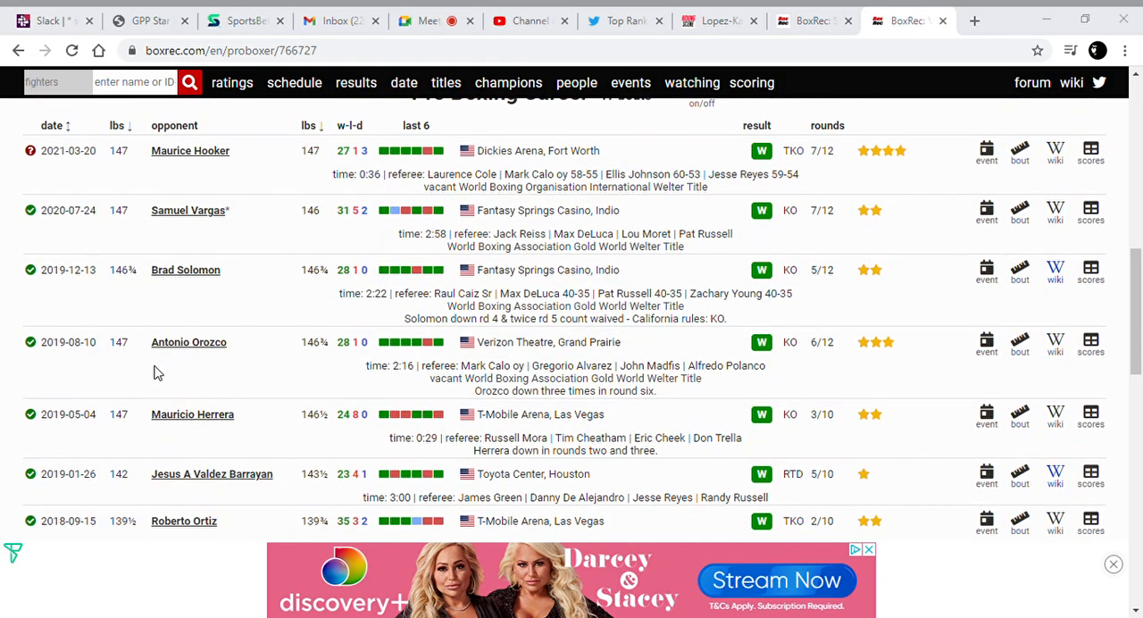
pyautogui.scroll(3)
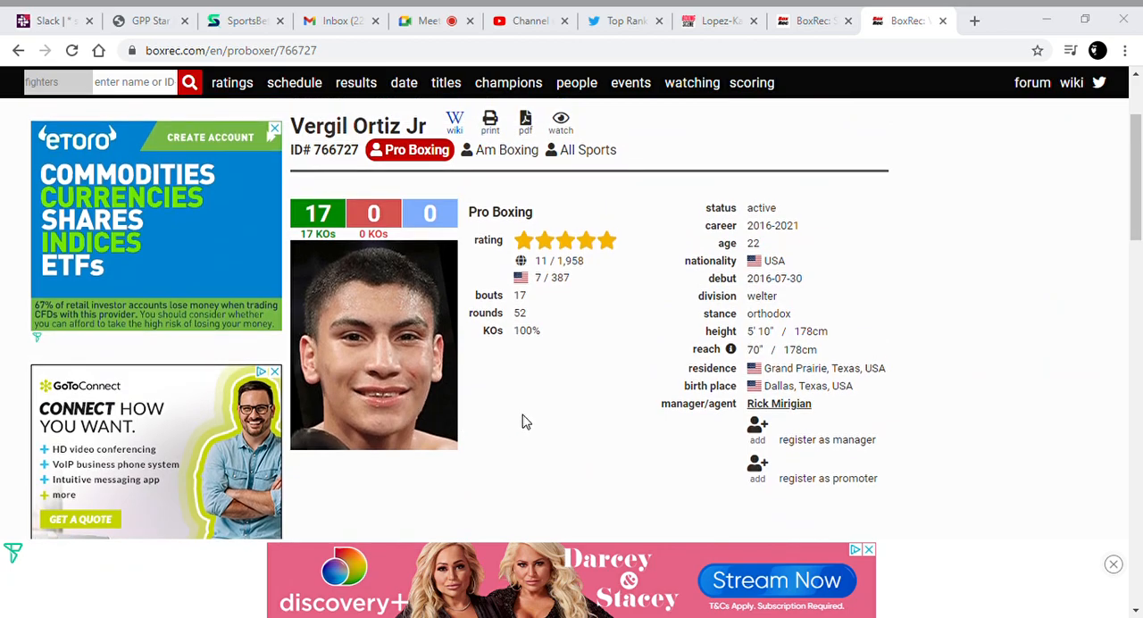
pyautogui.scroll(-3)
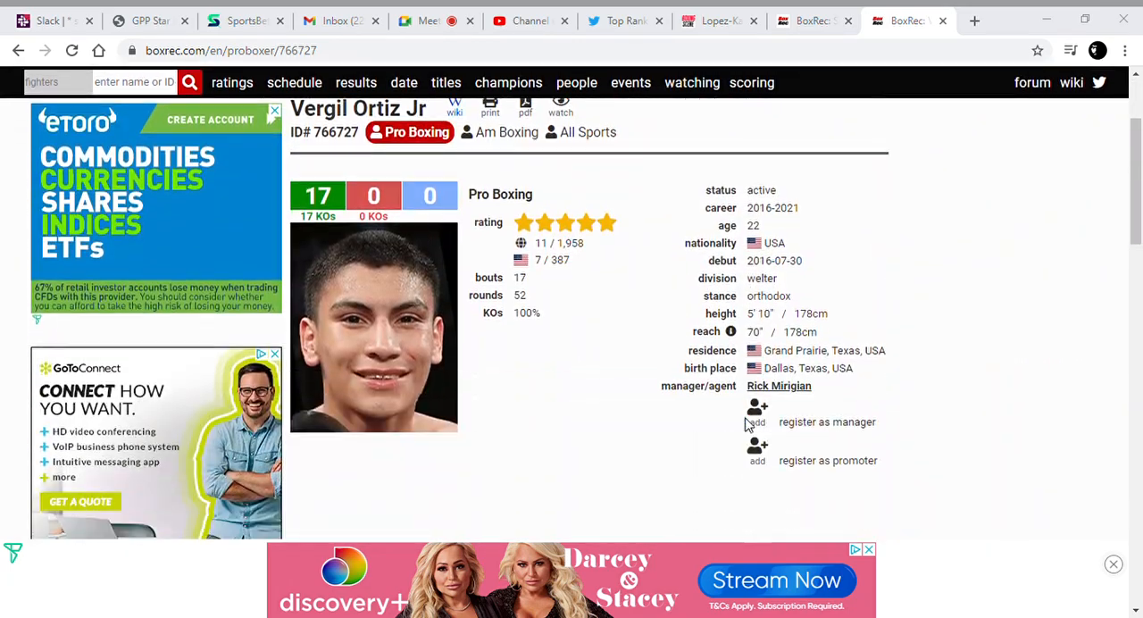
pyautogui.scroll(-3)
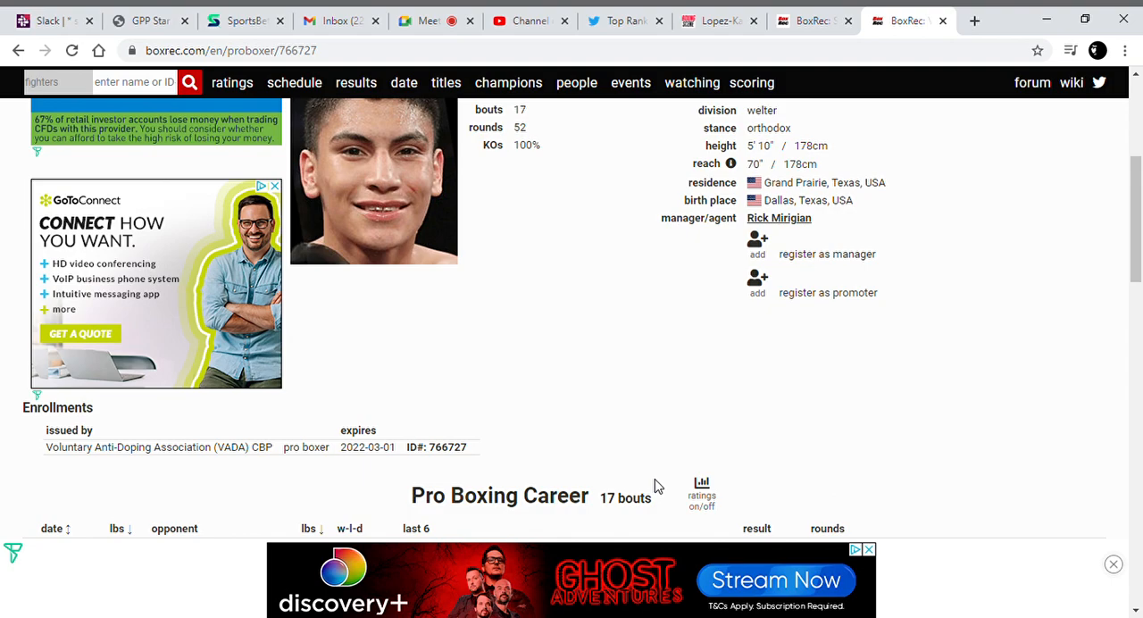
pyautogui.moveTo(81, 322)
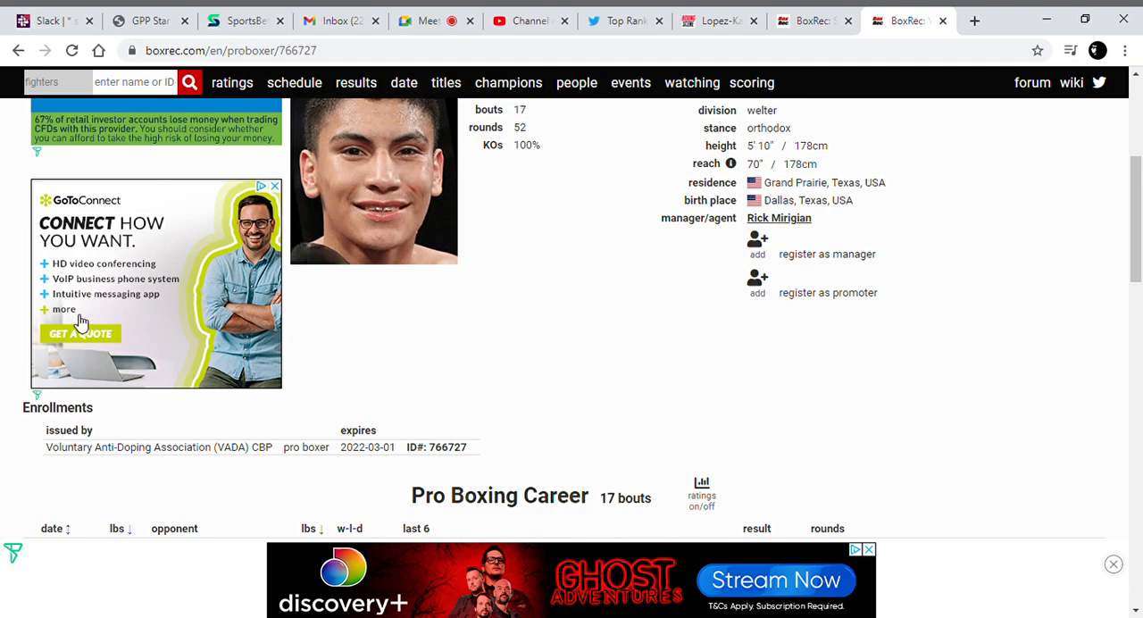
pyautogui.moveTo(588, 379)
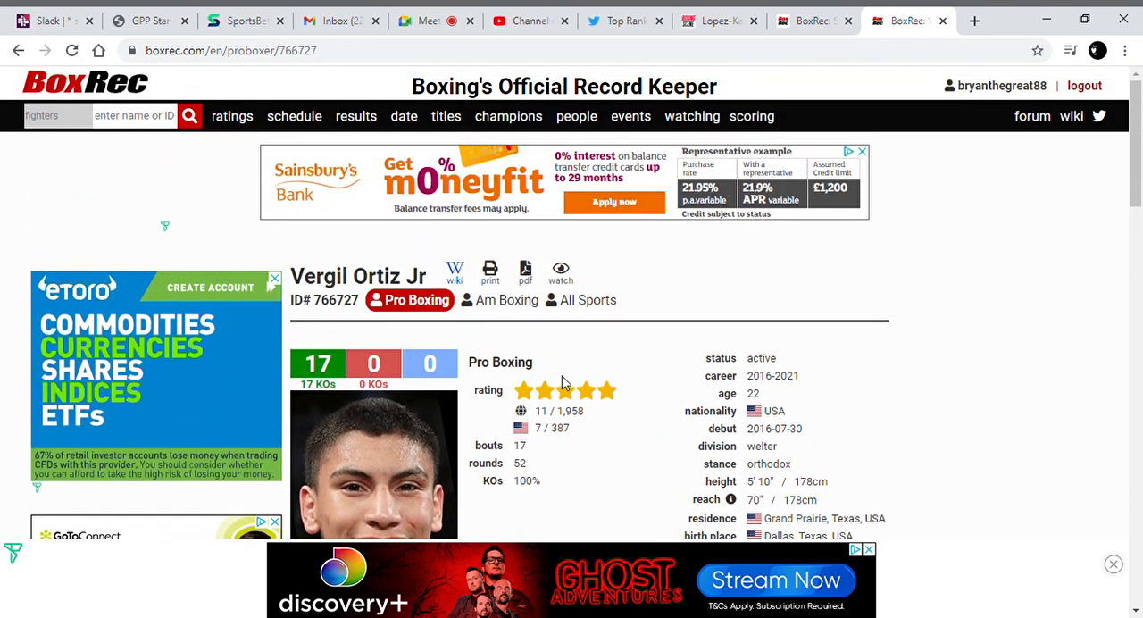
pyautogui.scroll(-3)
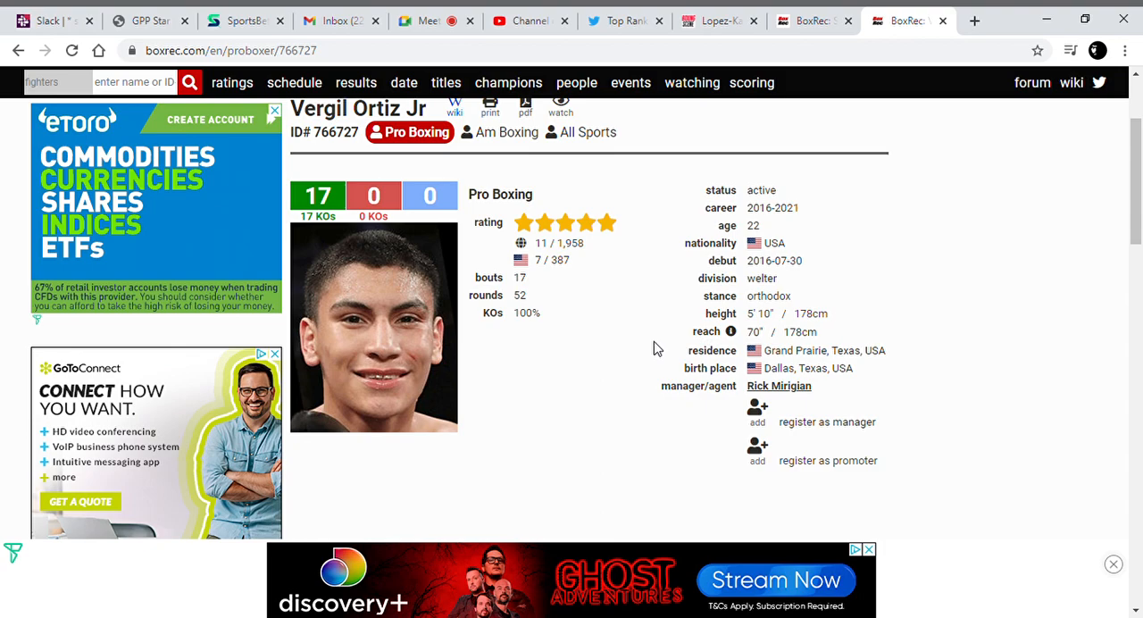
pyautogui.scroll(-3)
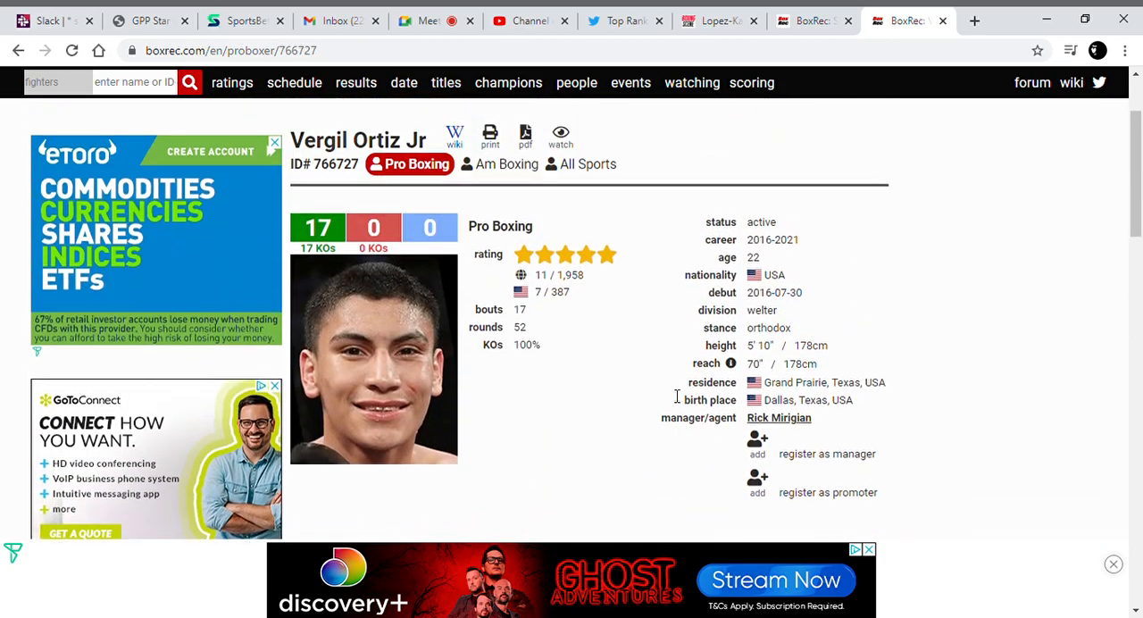
pyautogui.scroll(-3)
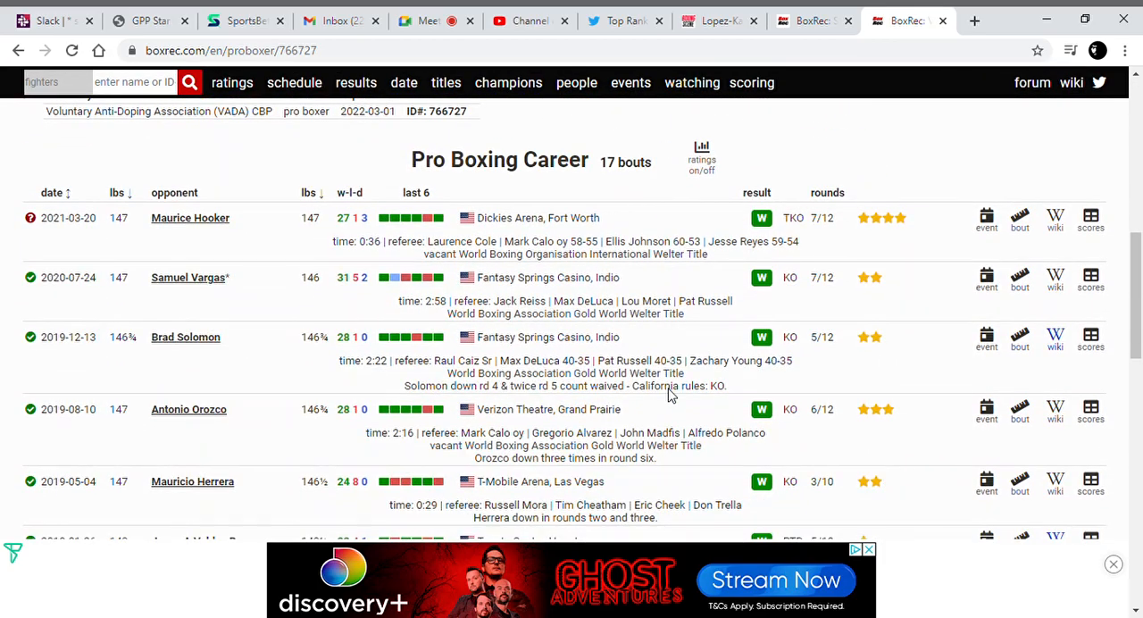
pyautogui.scroll(3)
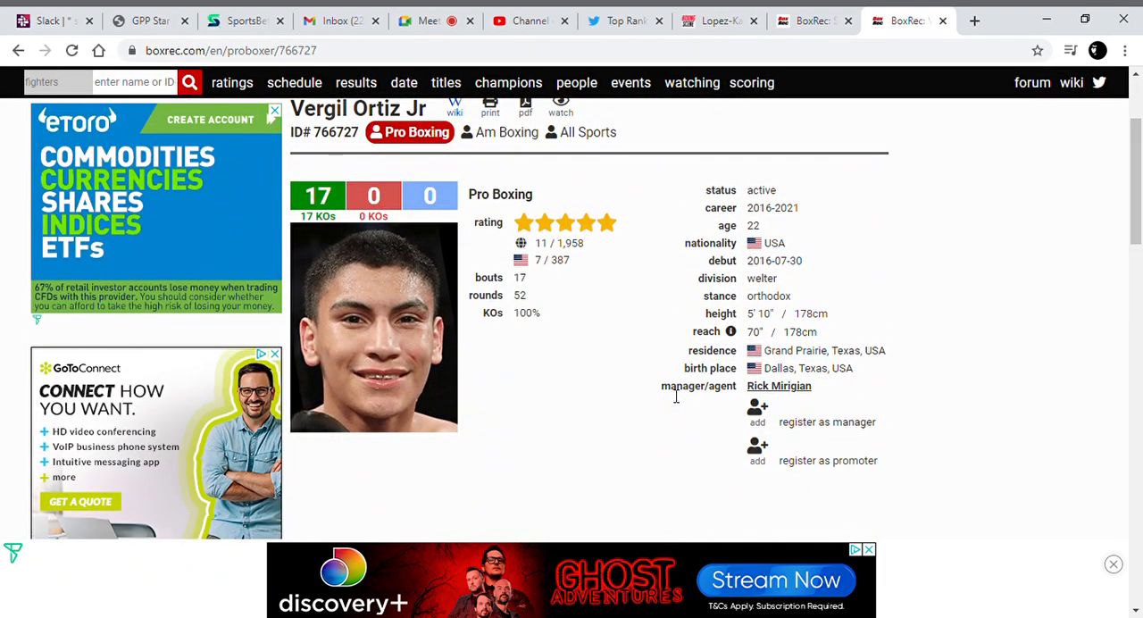
pyautogui.scroll(-3)
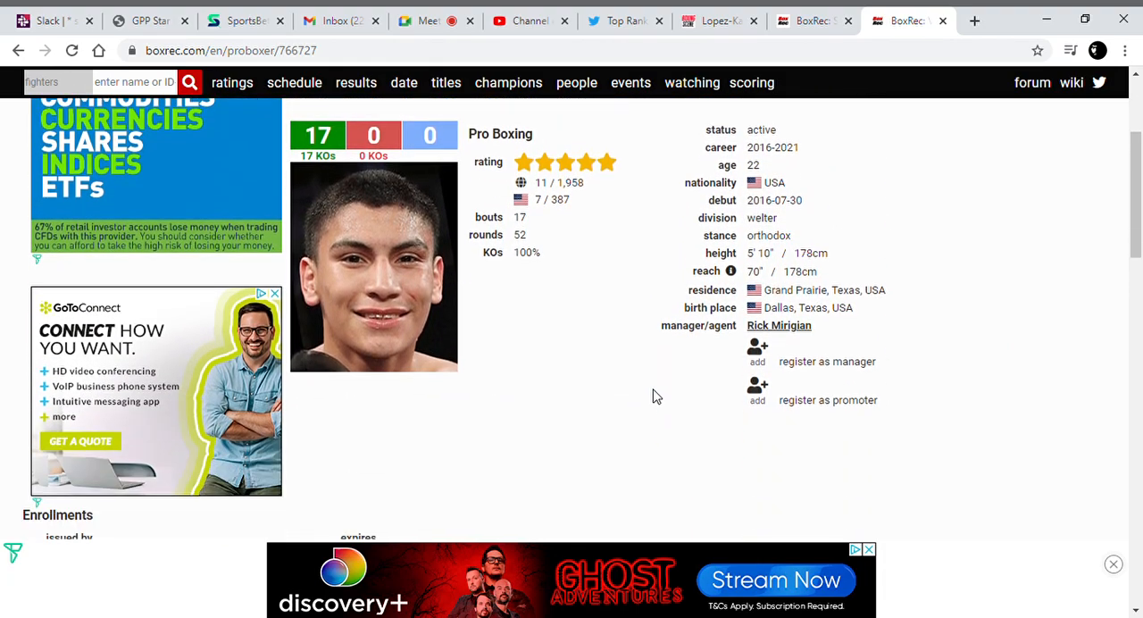
pyautogui.scroll(-3)
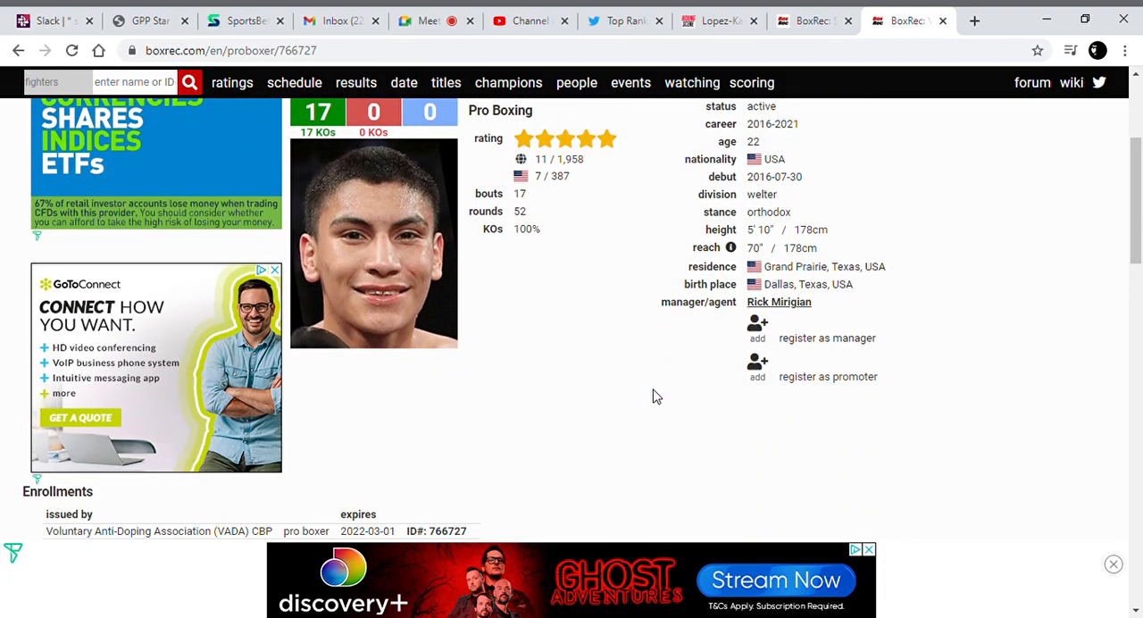
pyautogui.scroll(-3)
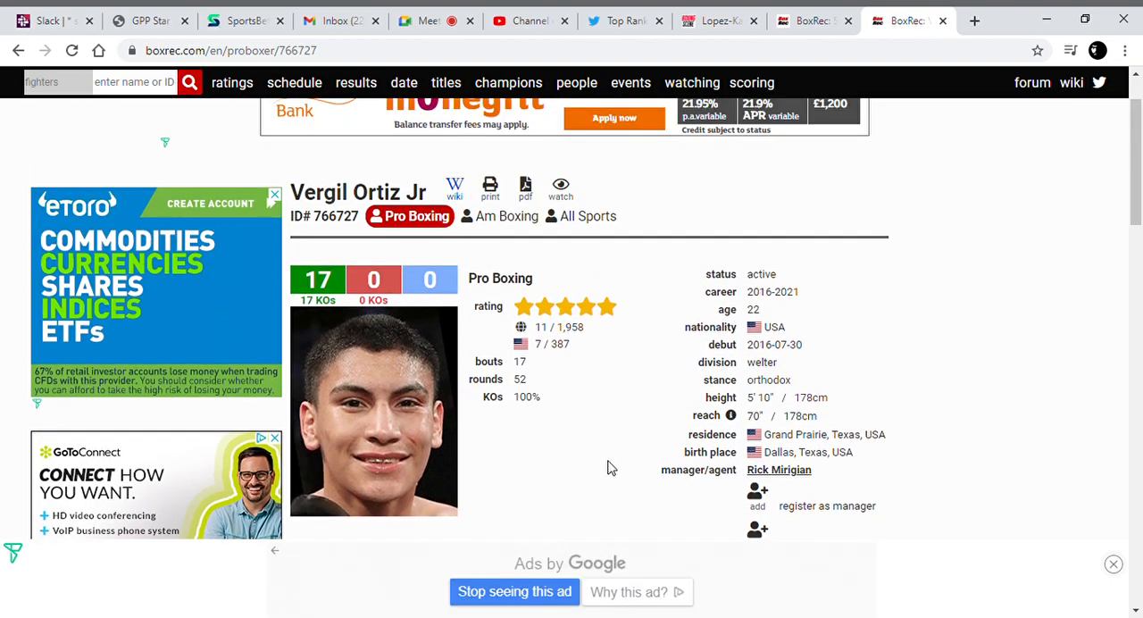
pyautogui.scroll(-3)
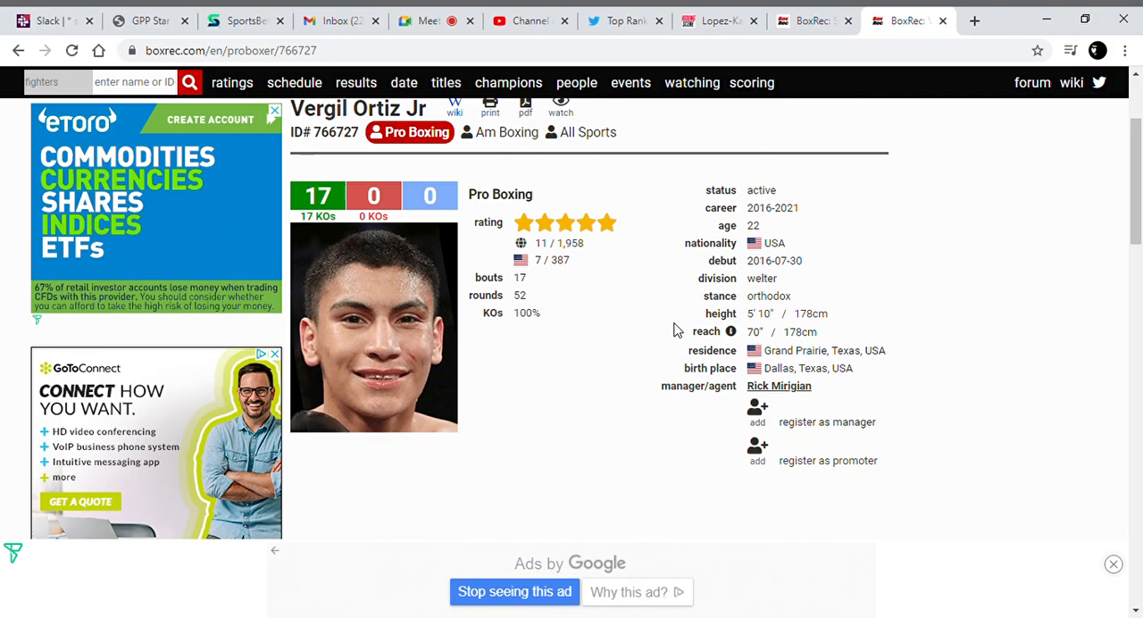